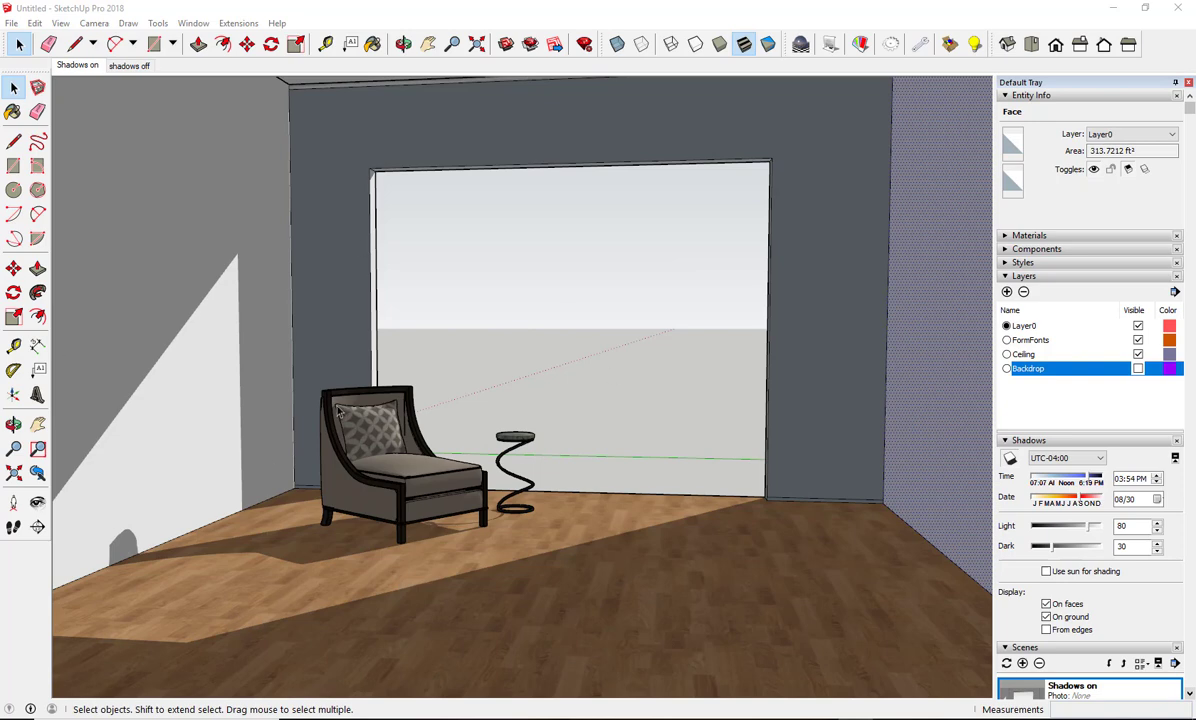
mouse_move(614, 436)
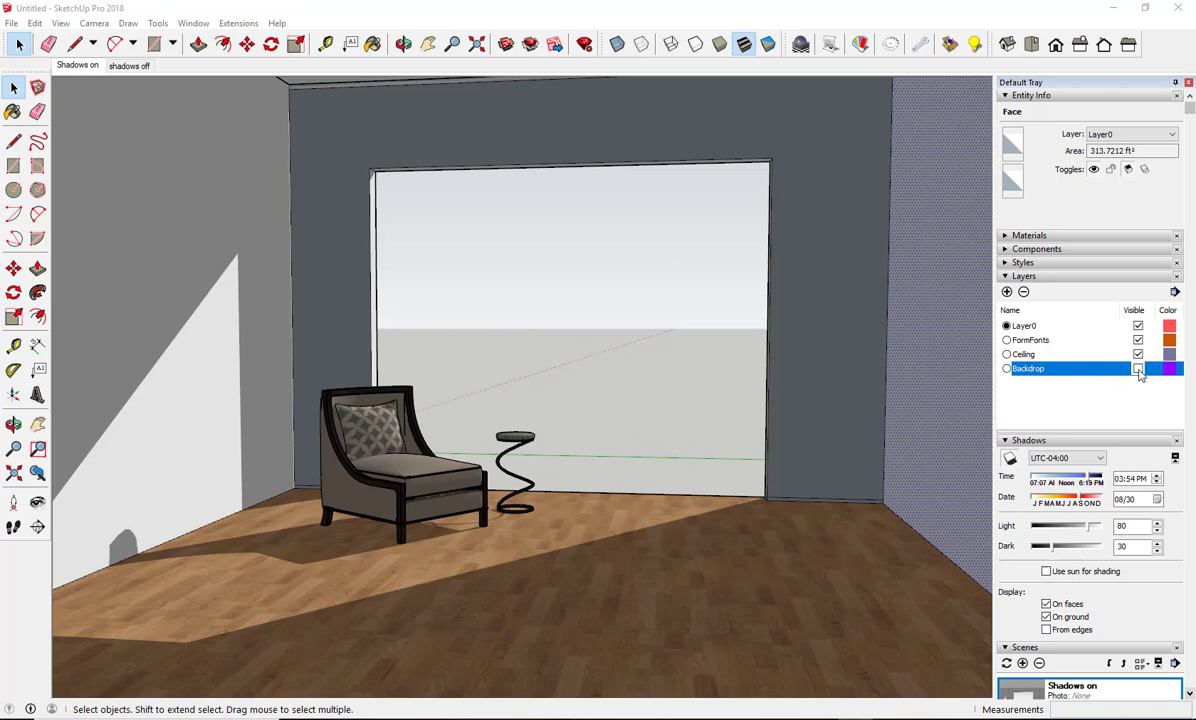
Turn on visibility for the Backdrop layer so the sunset image appears behind the room
left_click(1138, 368)
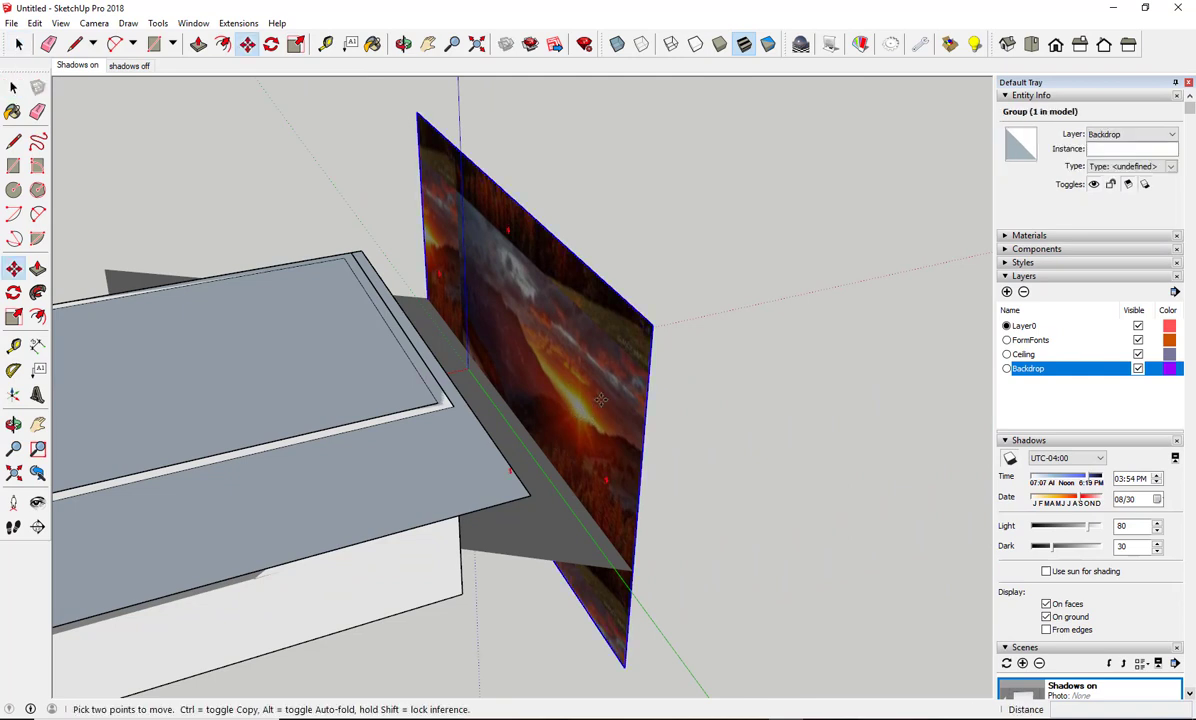
Orbit outside to check the backdrop, then return to the Shadows on interior scene
left_click_drag(600, 400, 860, 334)
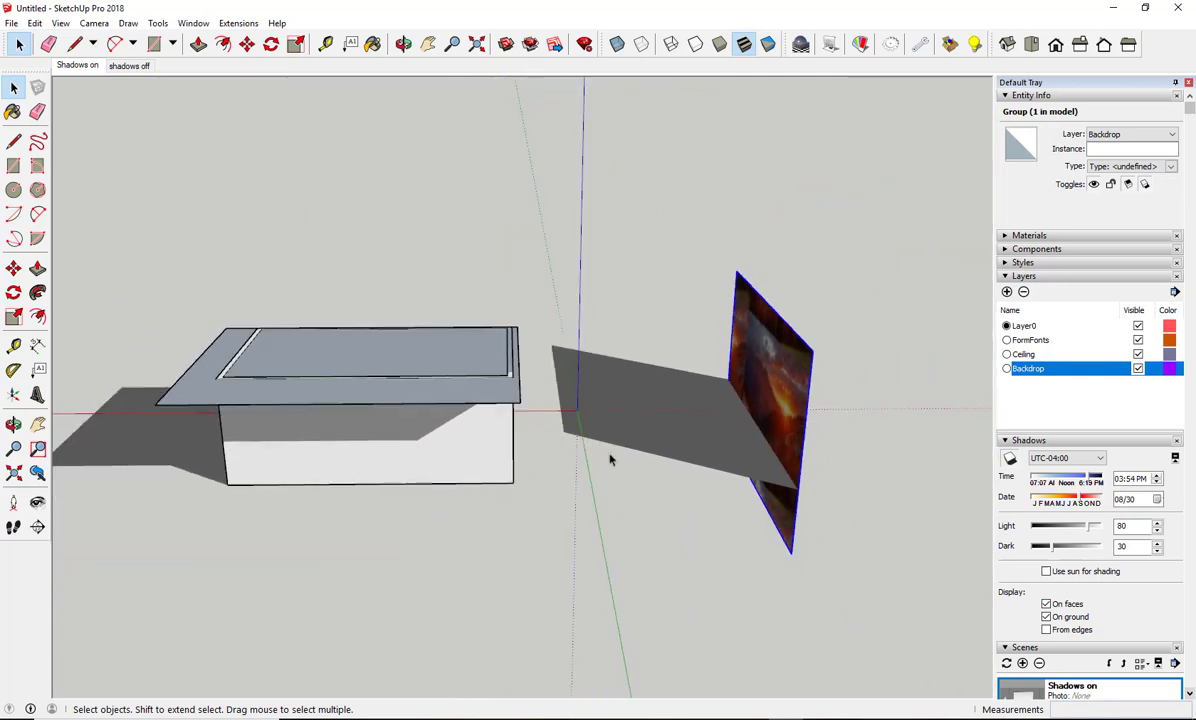
mouse_move(612, 384)
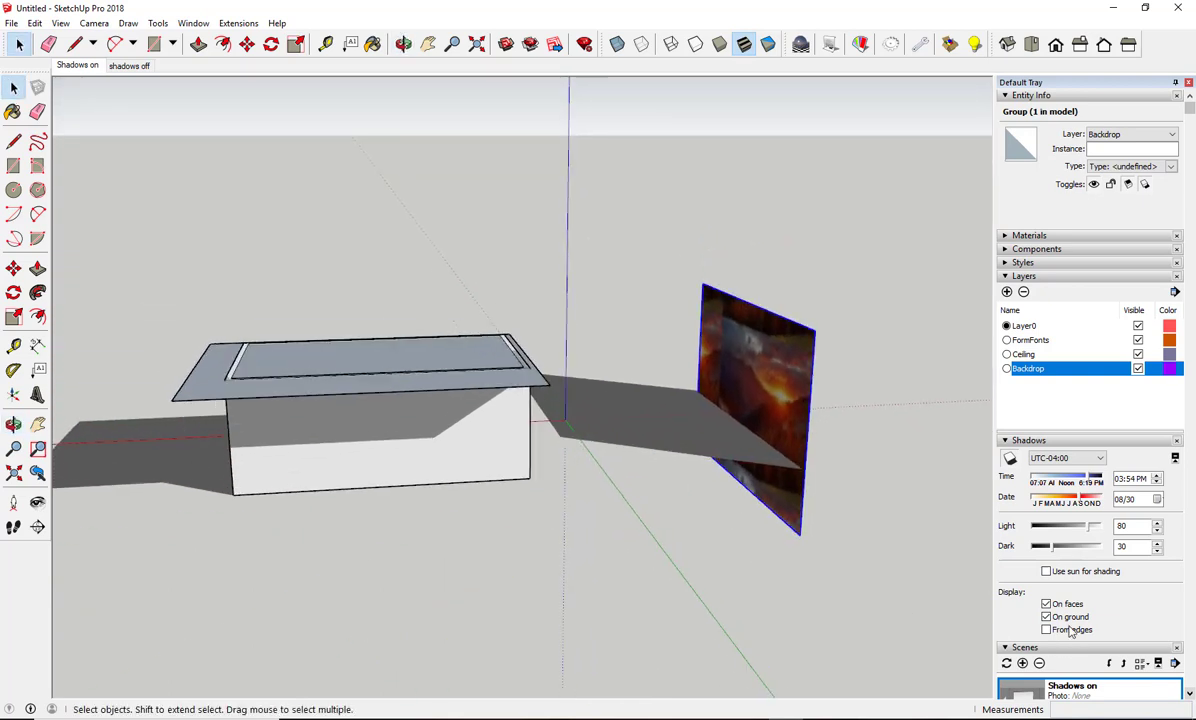
left_click(1046, 616)
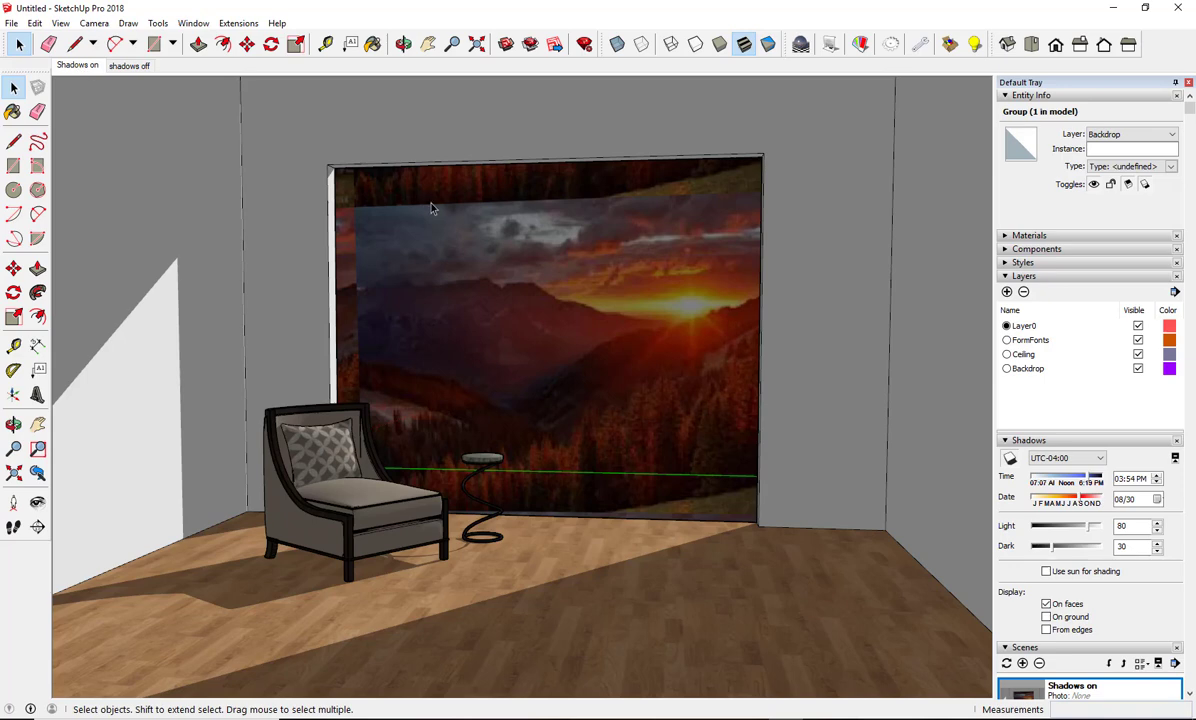
Select the sunset backdrop group, showing it blocks most of the sunlight on the floor
left_click(36, 24)
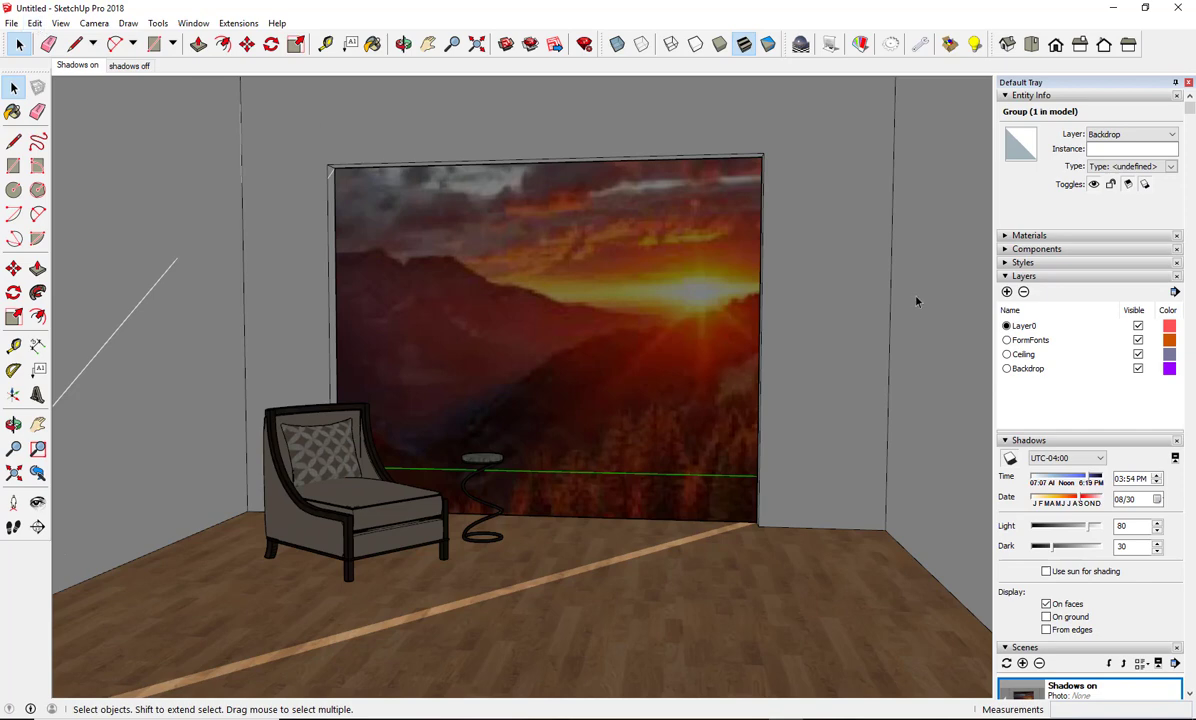
mouse_move(876, 304)
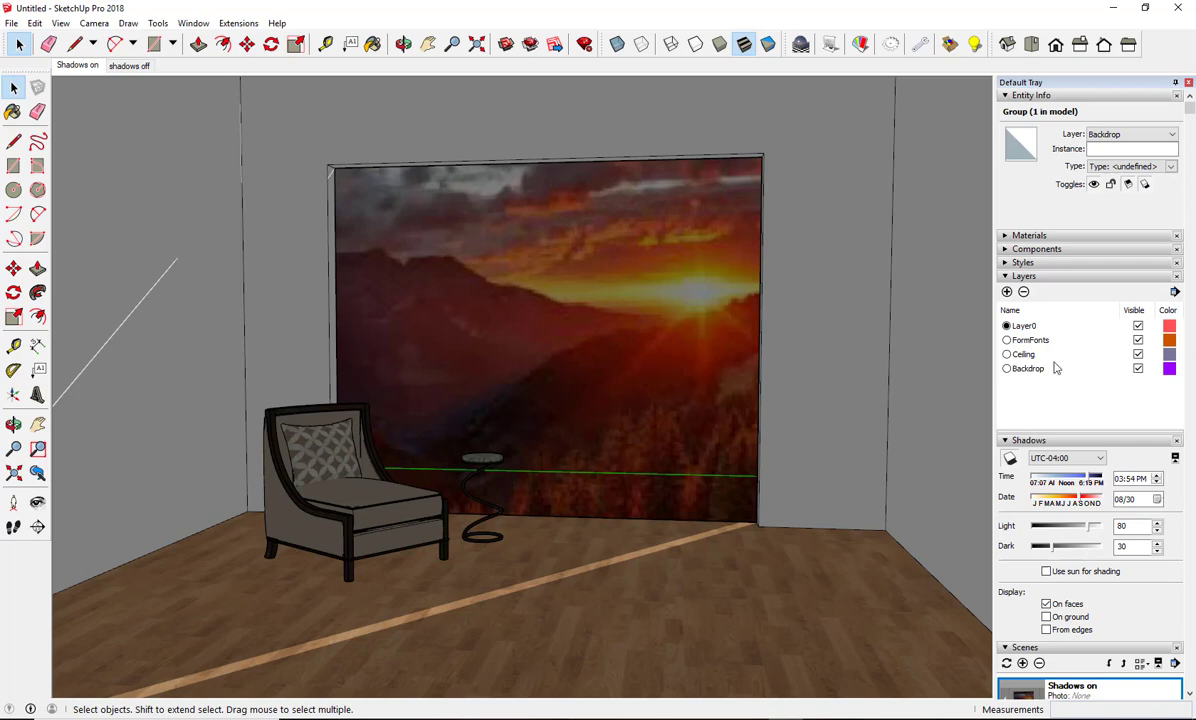
In Entity Info for the backdrop group, switch on Don't cast shadows
right_click(676, 280)
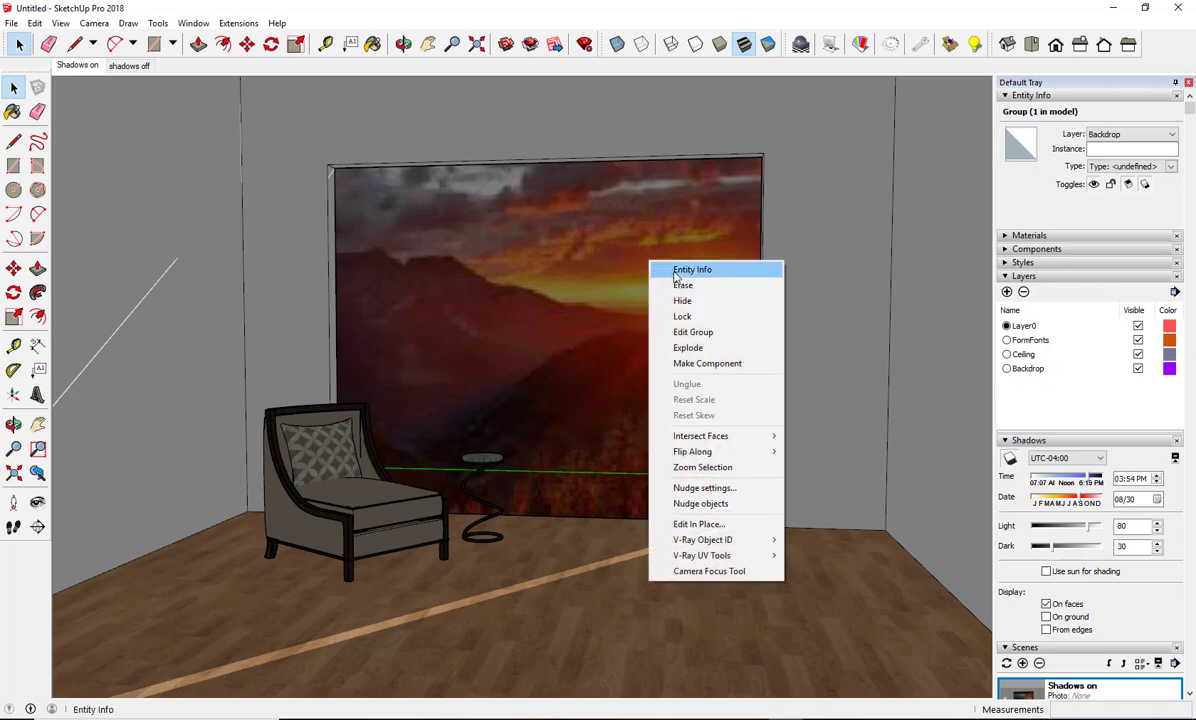
left_click(692, 268)
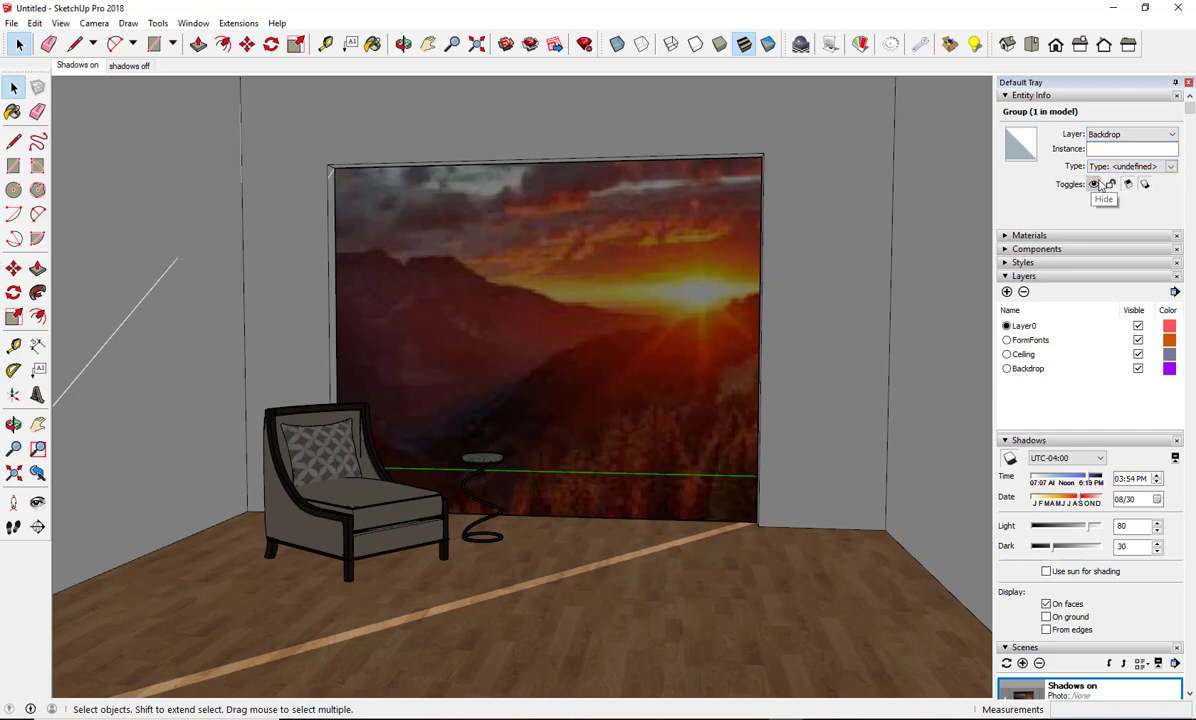
mouse_move(1144, 188)
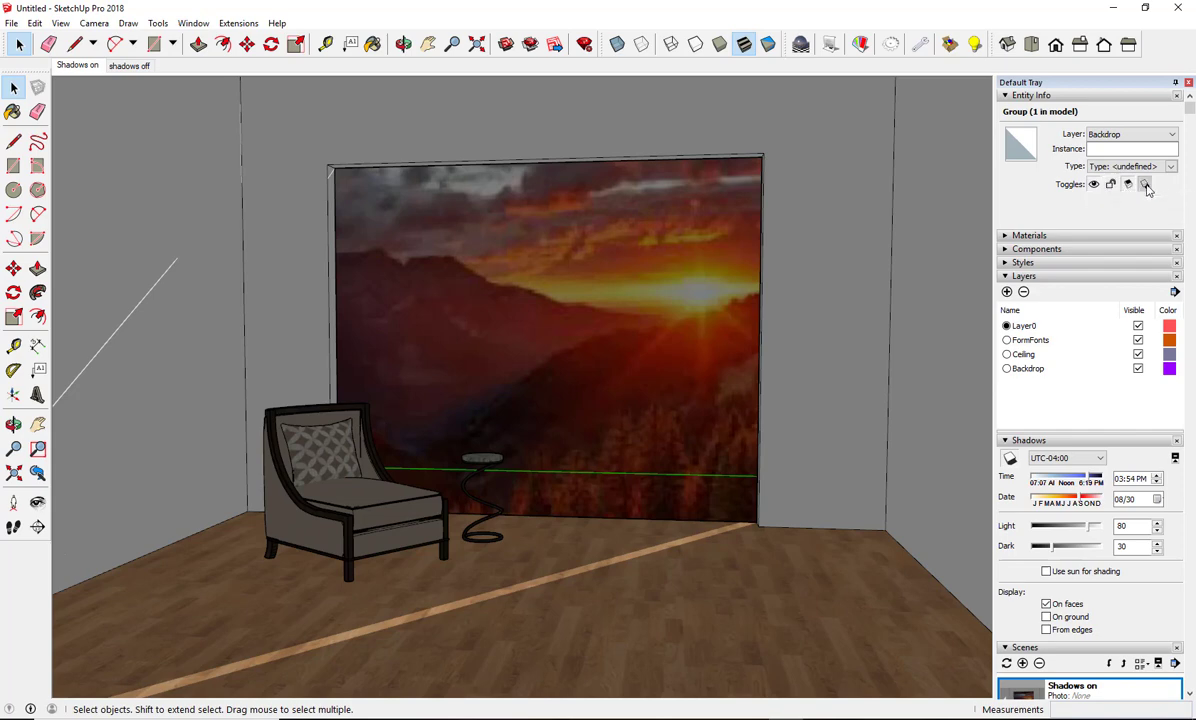
mouse_move(1144, 184)
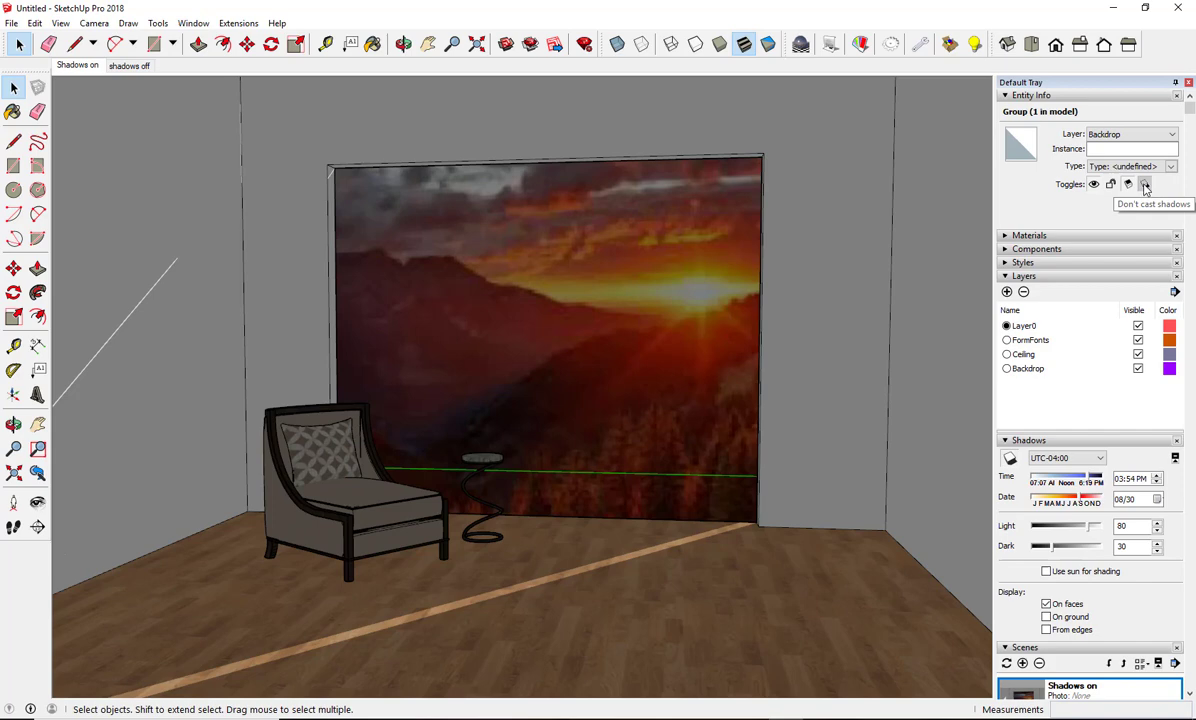
left_click(1144, 184)
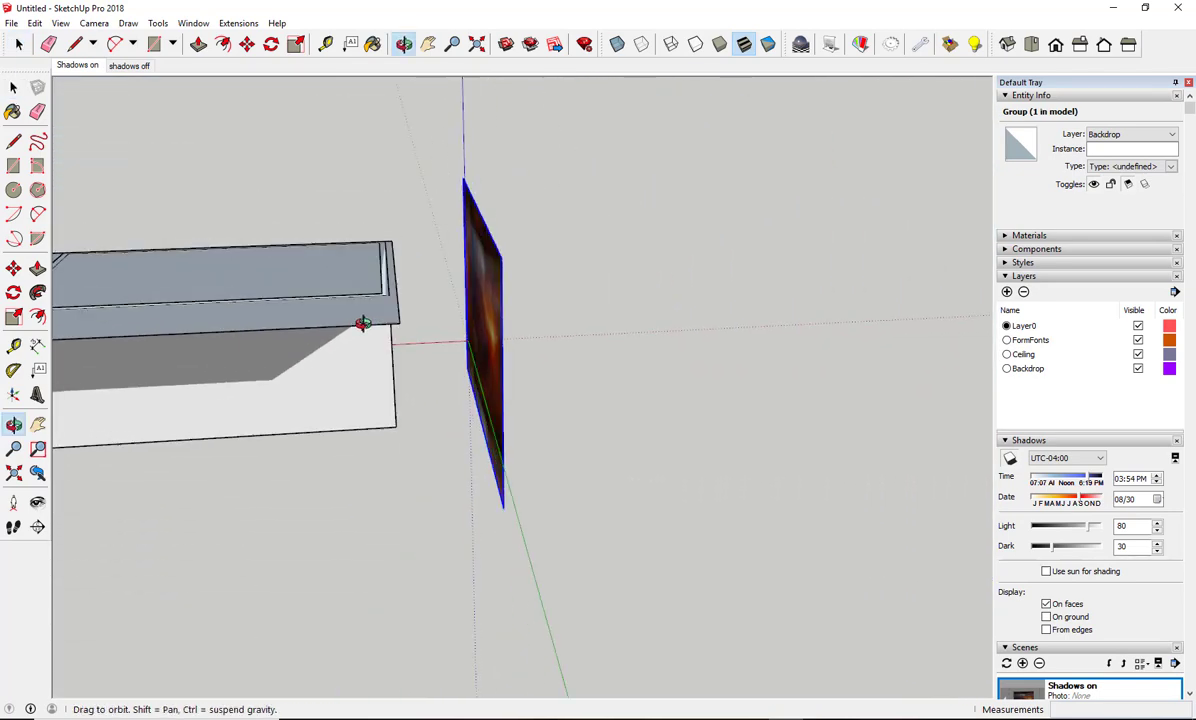
Orbit outside to confirm the backdrop no longer casts a shadow on the room
left_click_drag(364, 324, 580, 324)
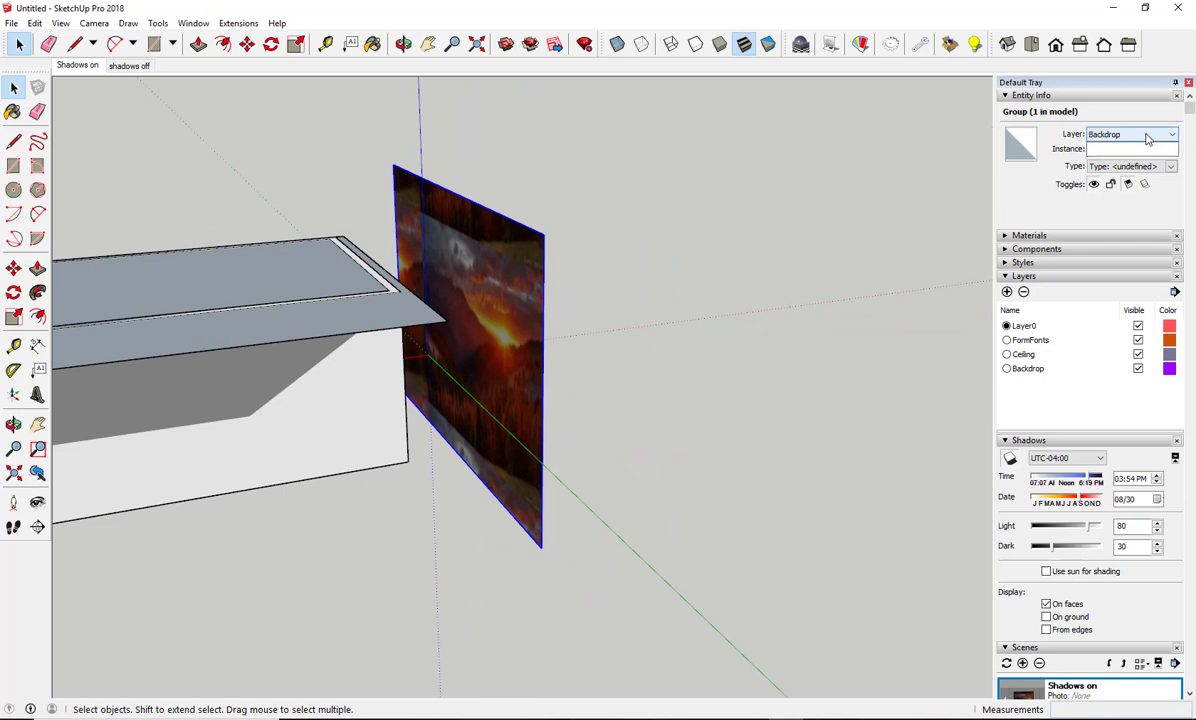
mouse_move(1144, 184)
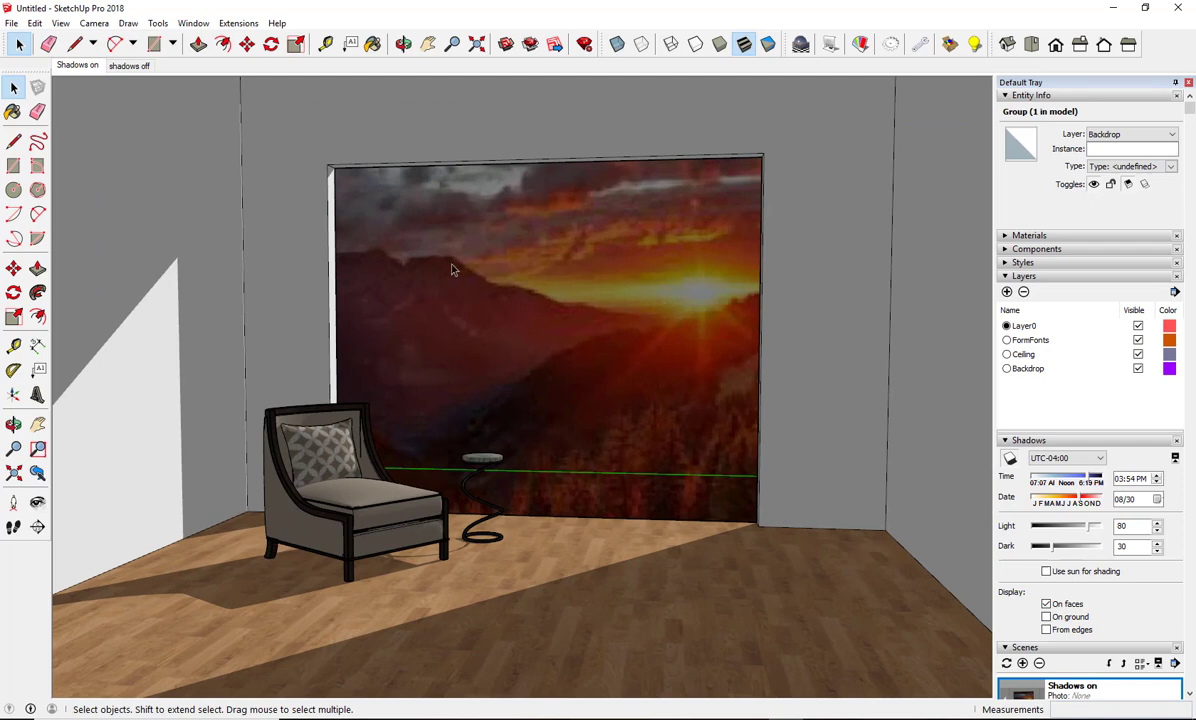
mouse_move(988, 144)
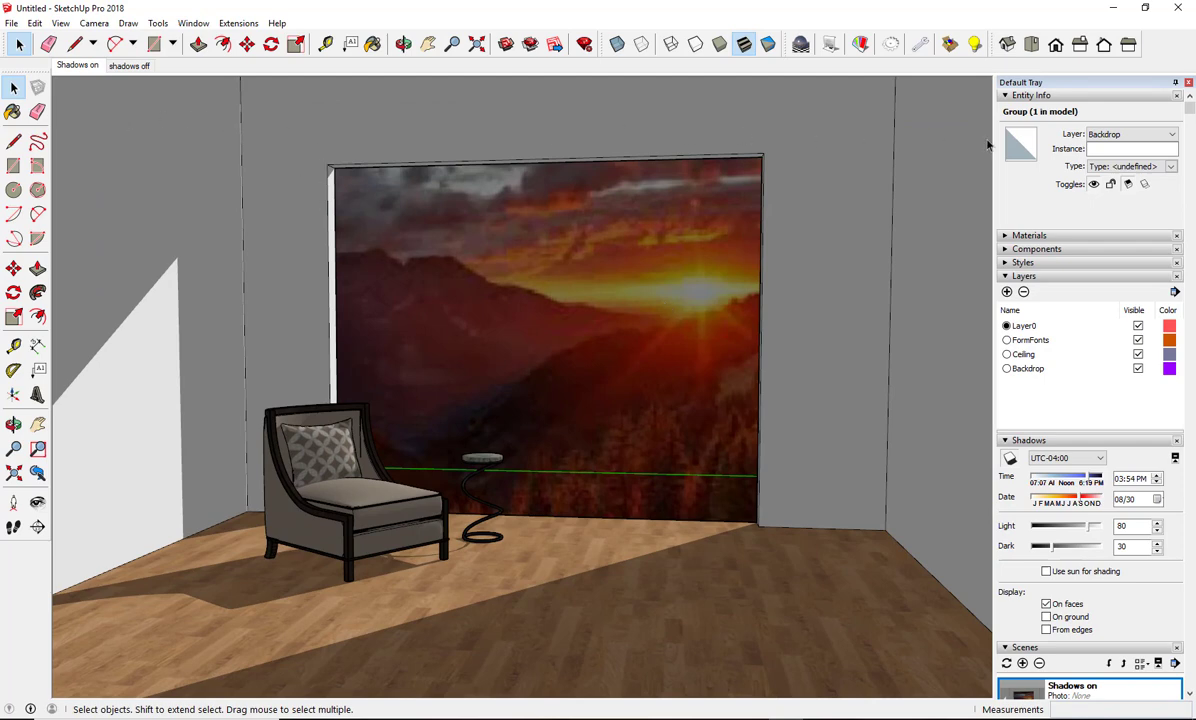
mouse_move(228, 116)
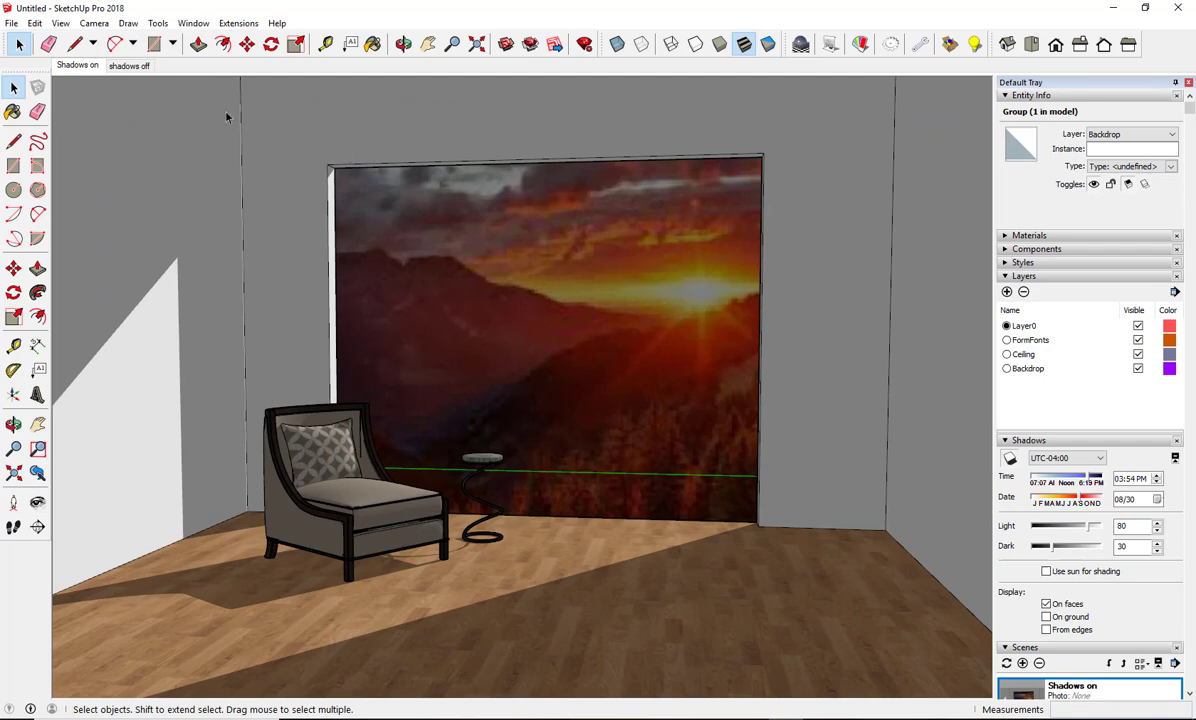
mouse_move(794, 456)
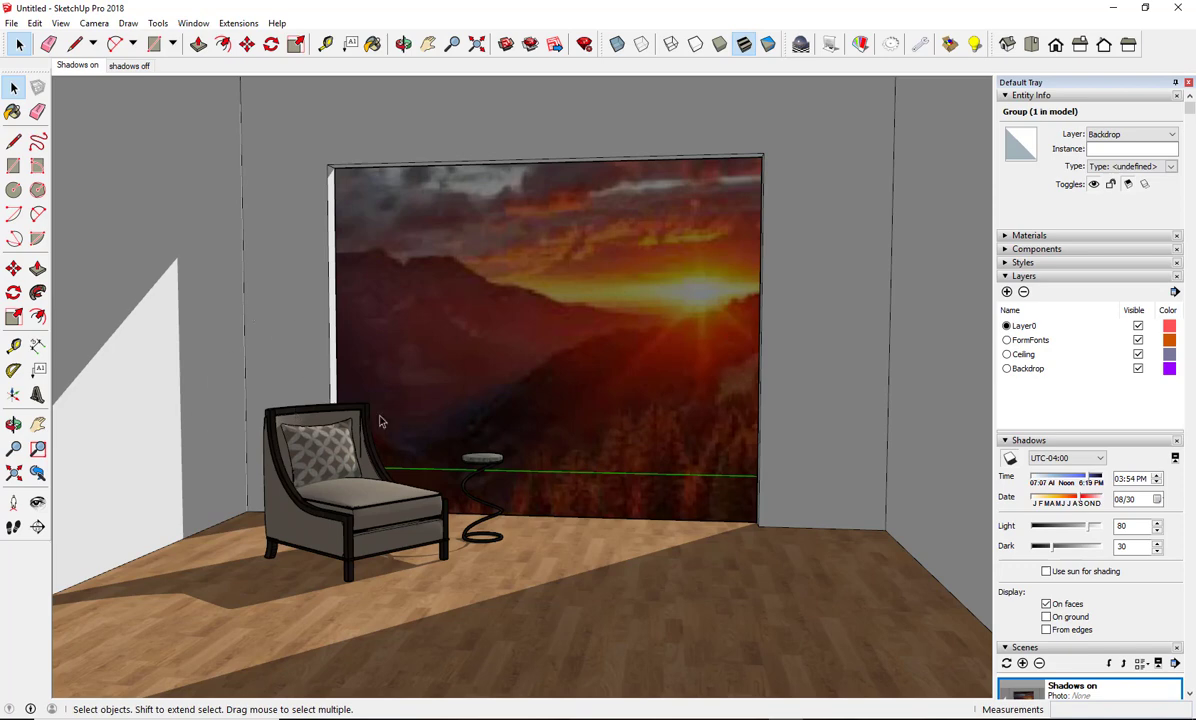
mouse_move(584, 310)
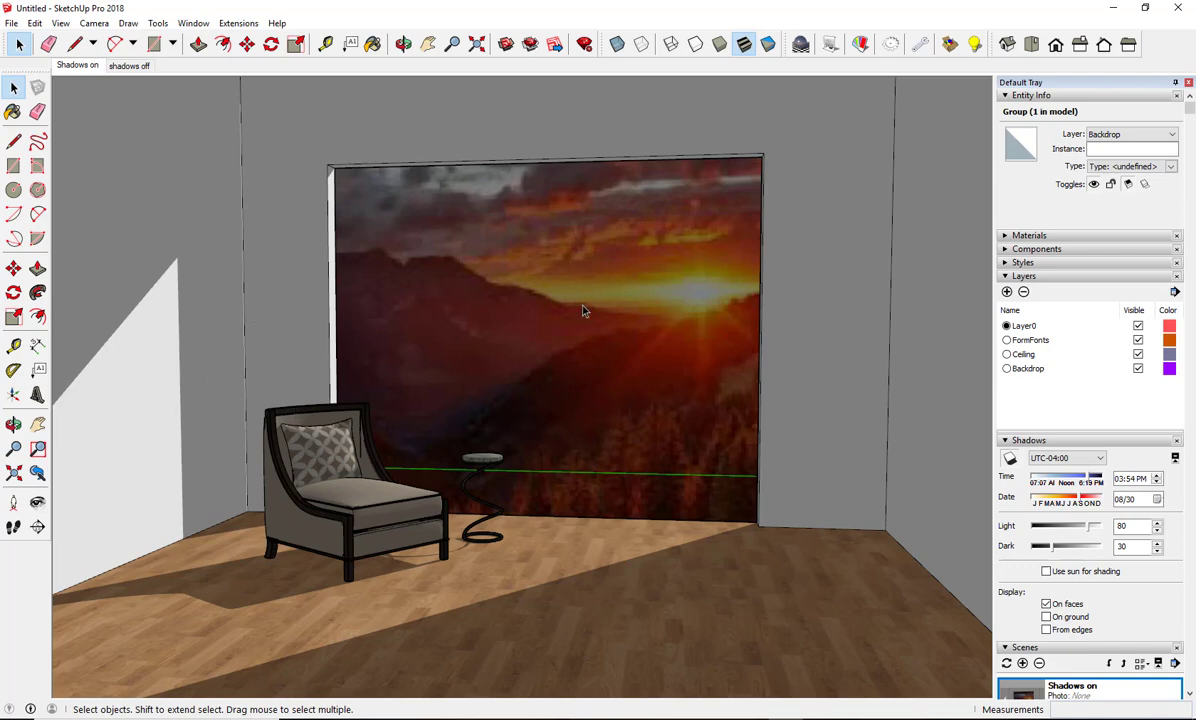
mouse_move(868, 80)
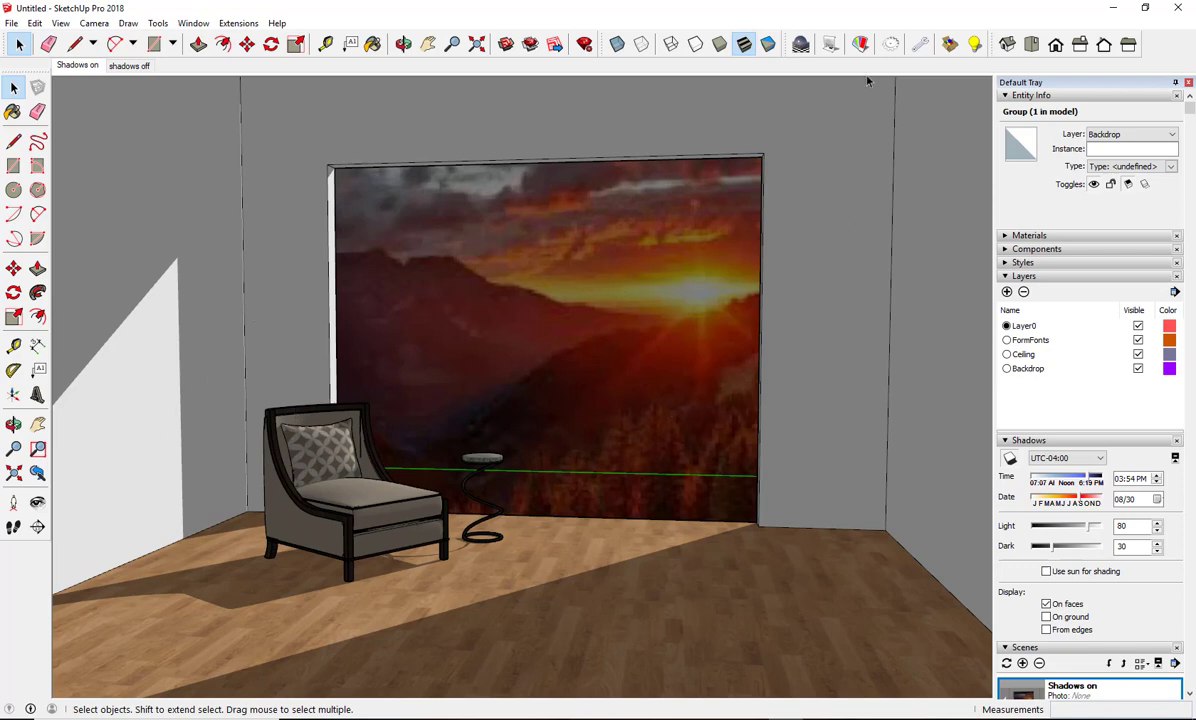
mouse_move(852, 156)
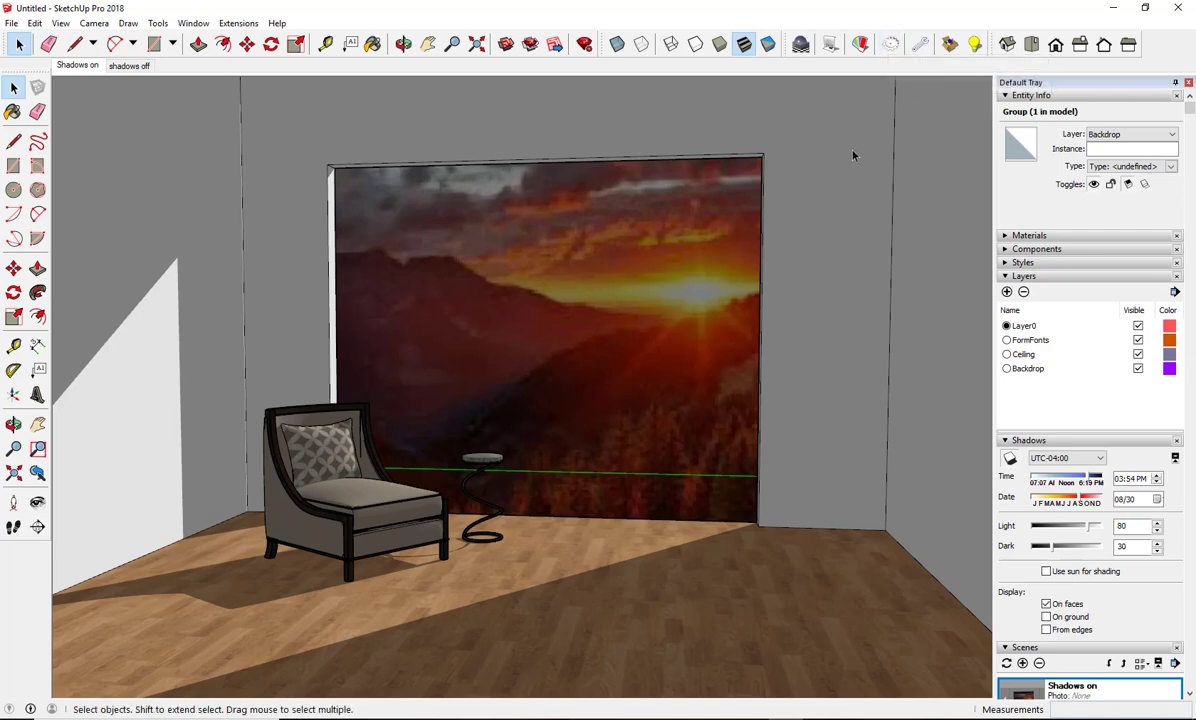
mouse_move(816, 286)
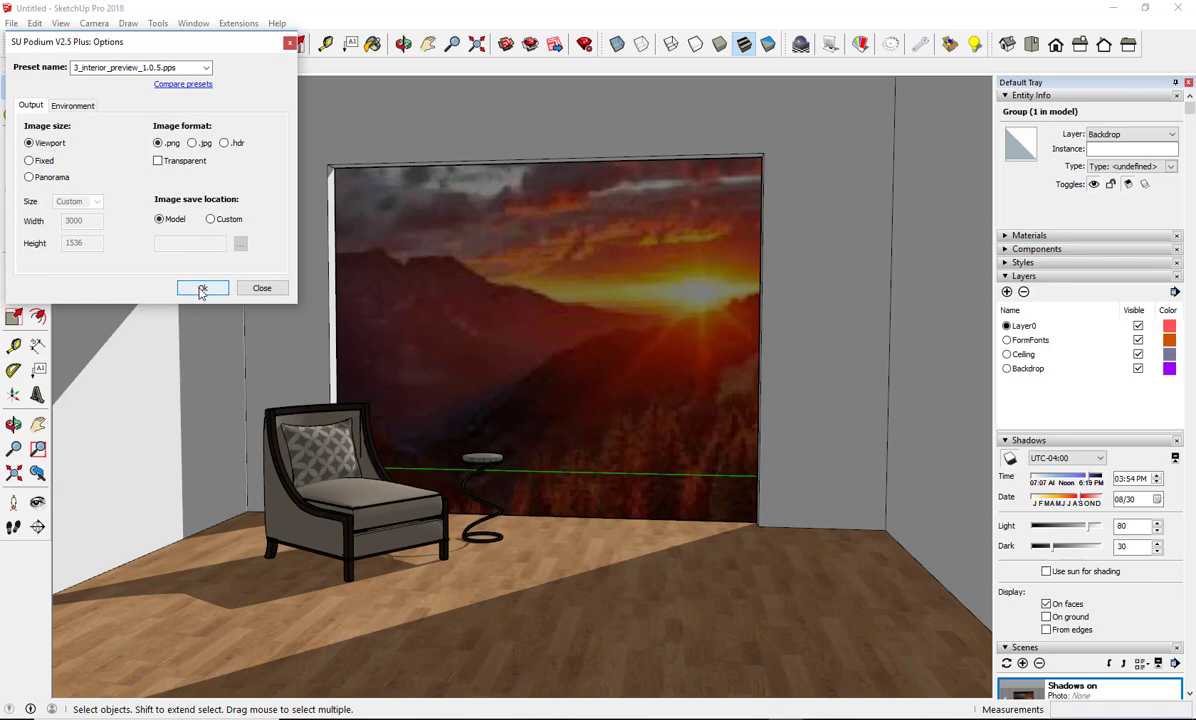
Render the interior scene with Podium and show the finished image with the sunset backdrop
left_click(200, 288)
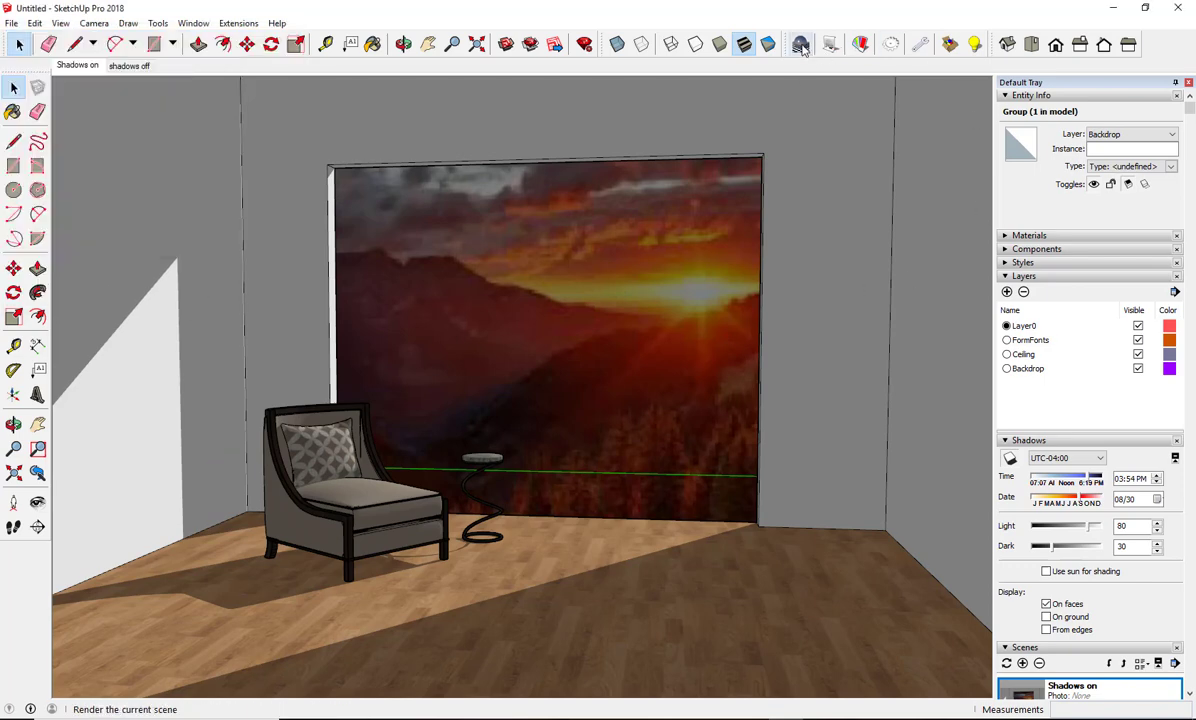
left_click(802, 44)
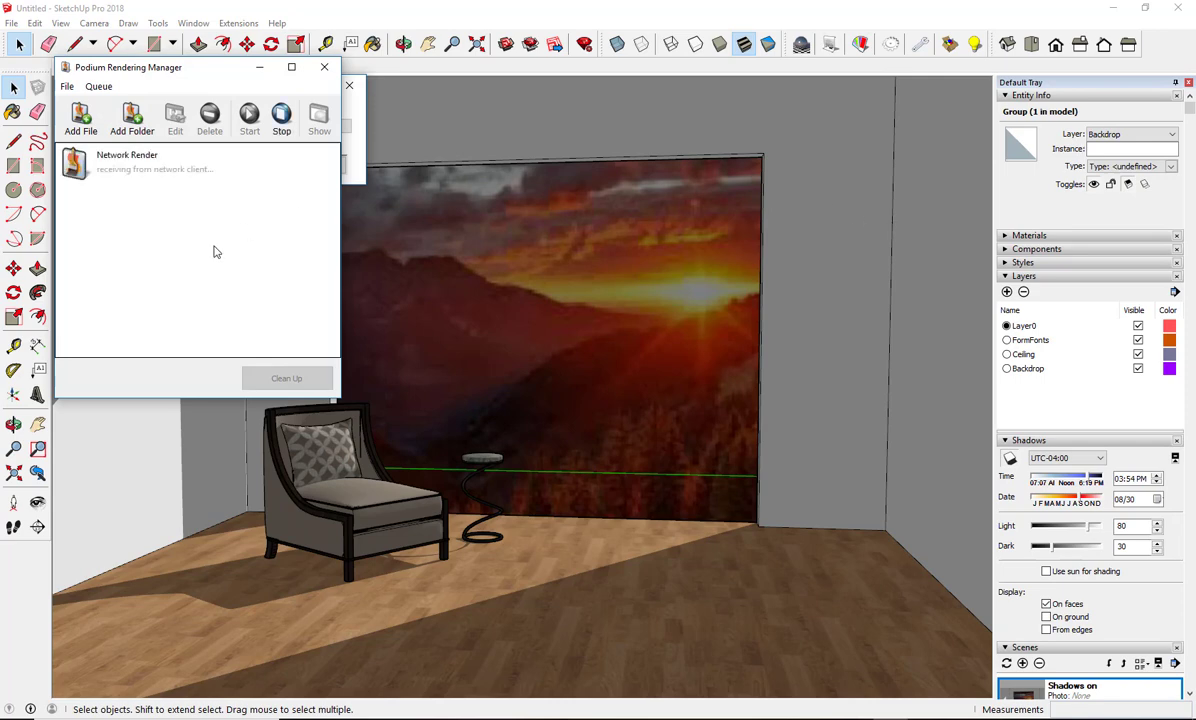
left_click(248, 118)
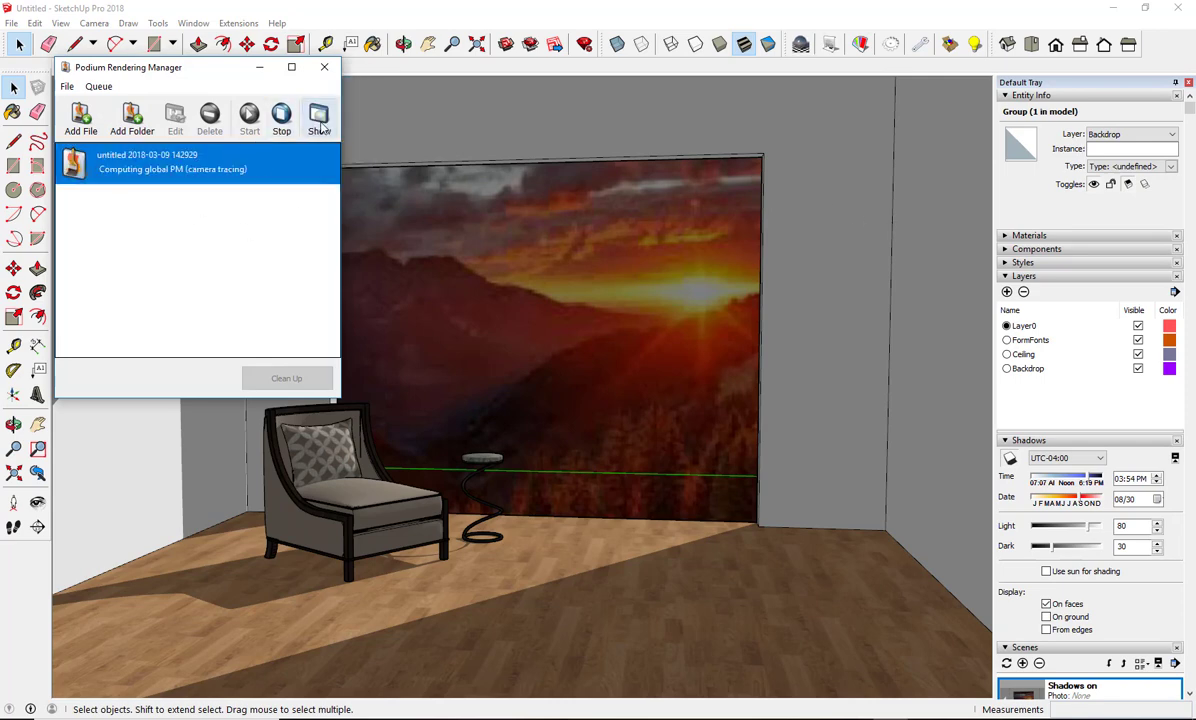
left_click(320, 116)
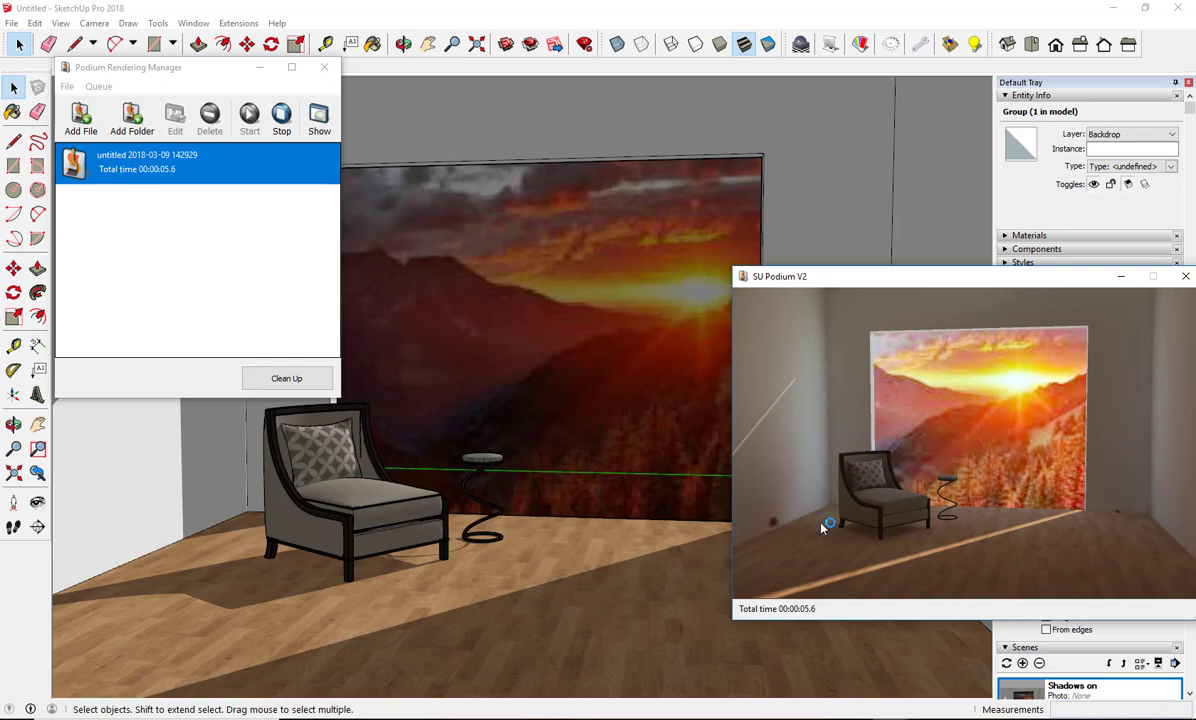
mouse_move(932, 500)
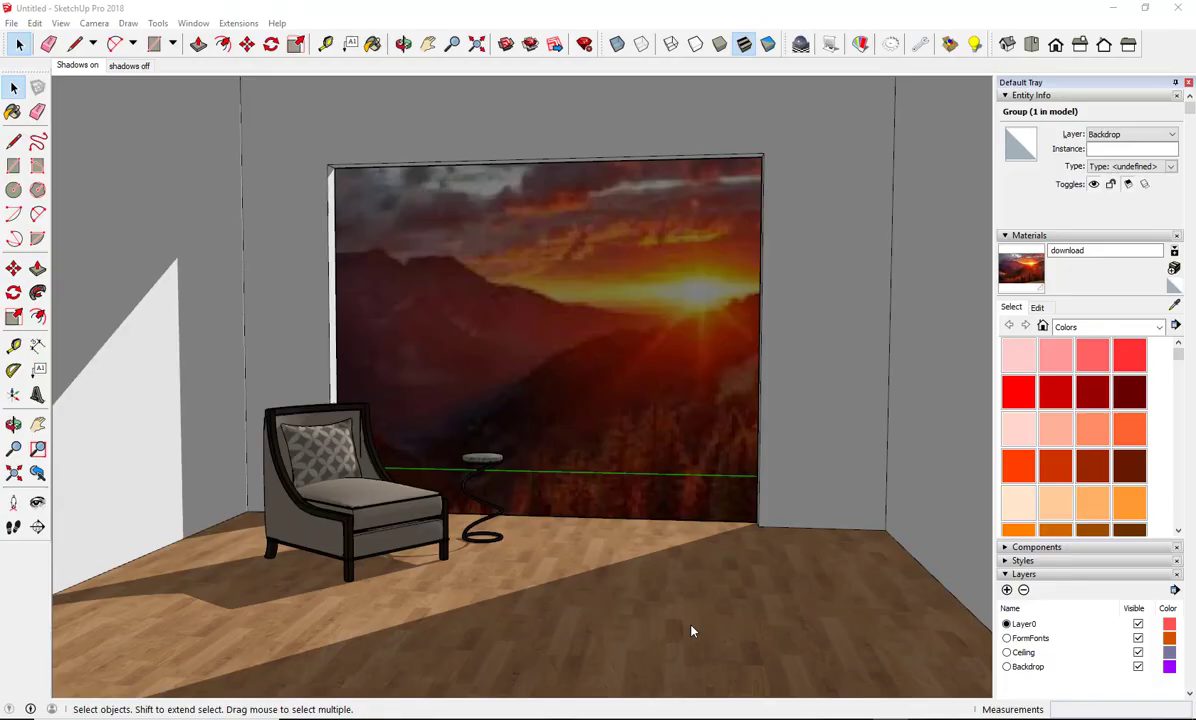
mouse_move(690, 632)
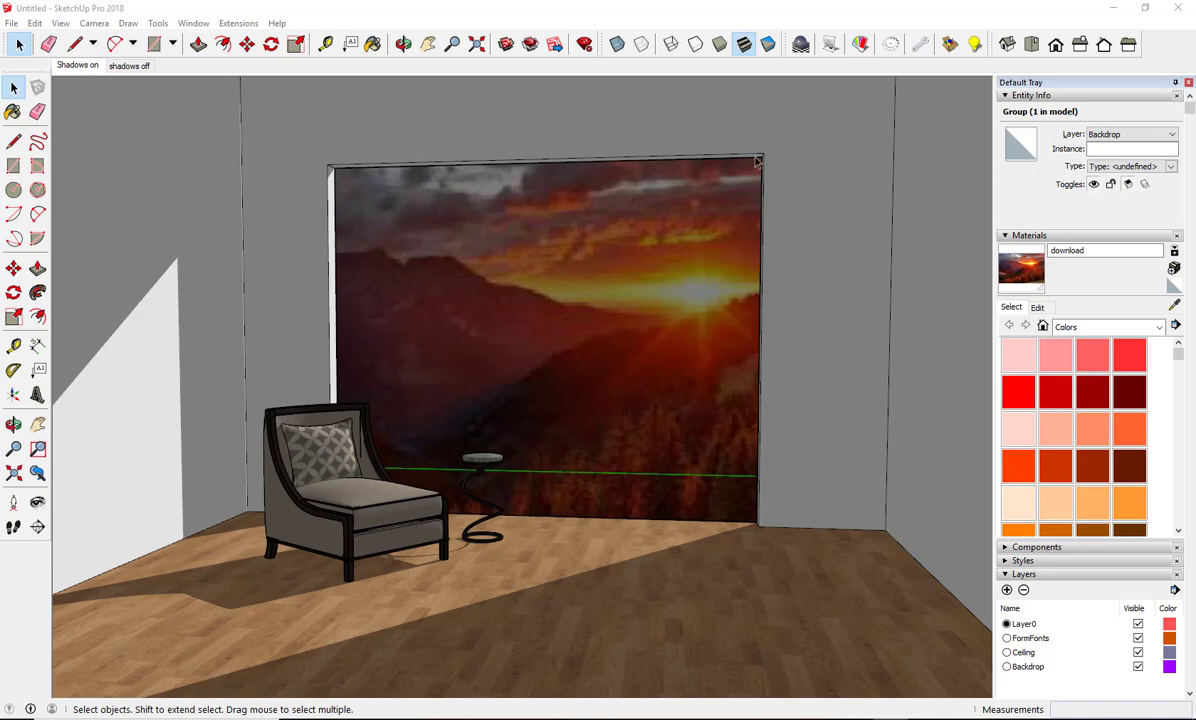
mouse_move(1124, 176)
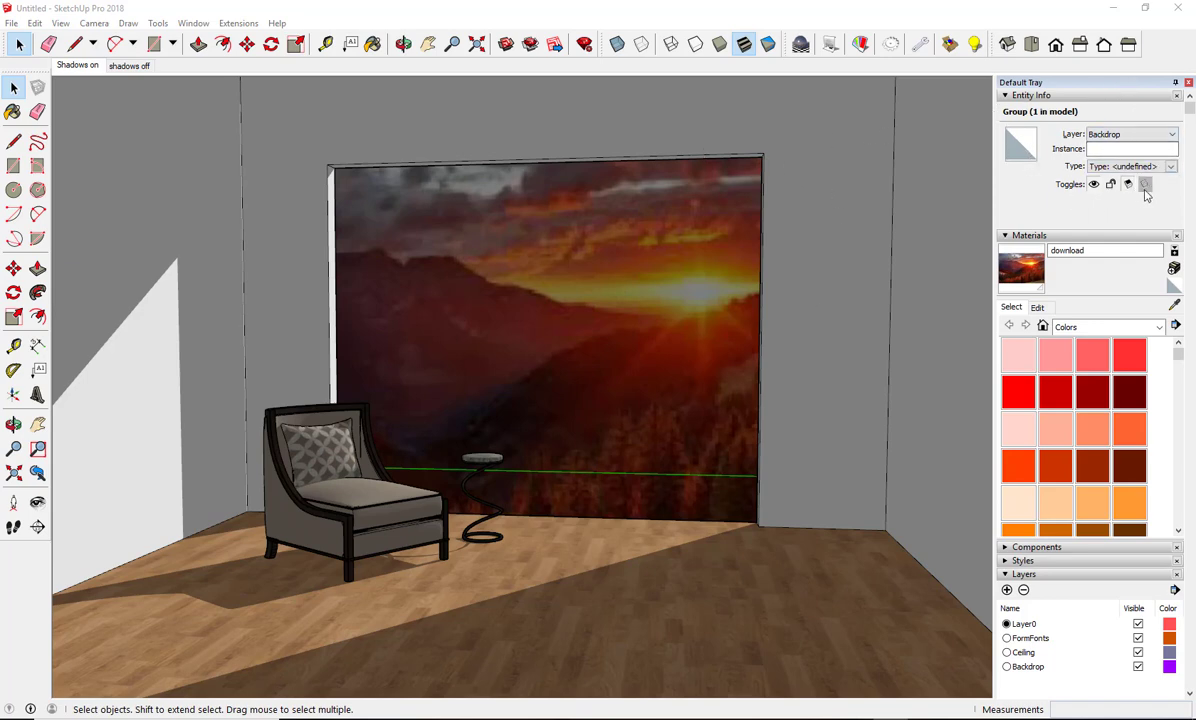
In Podium Material Properties for the 'download' material, untick Cast Shadows
left_click(860, 44)
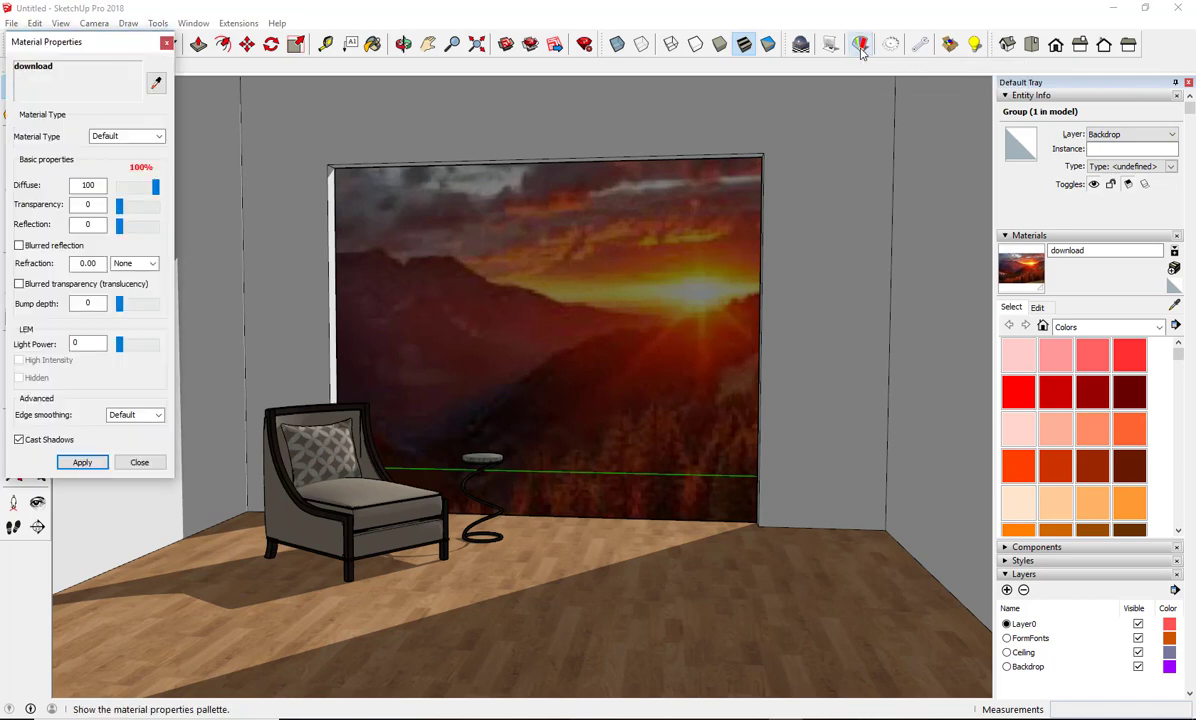
left_click(860, 44)
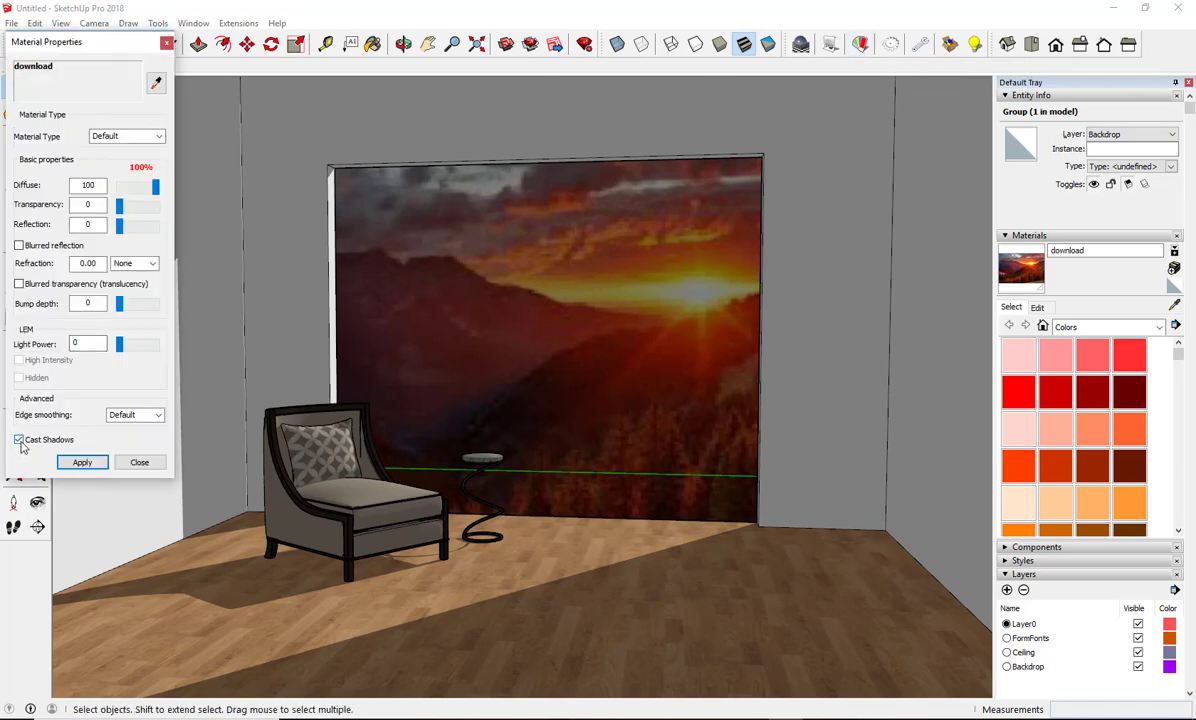
left_click(18, 440)
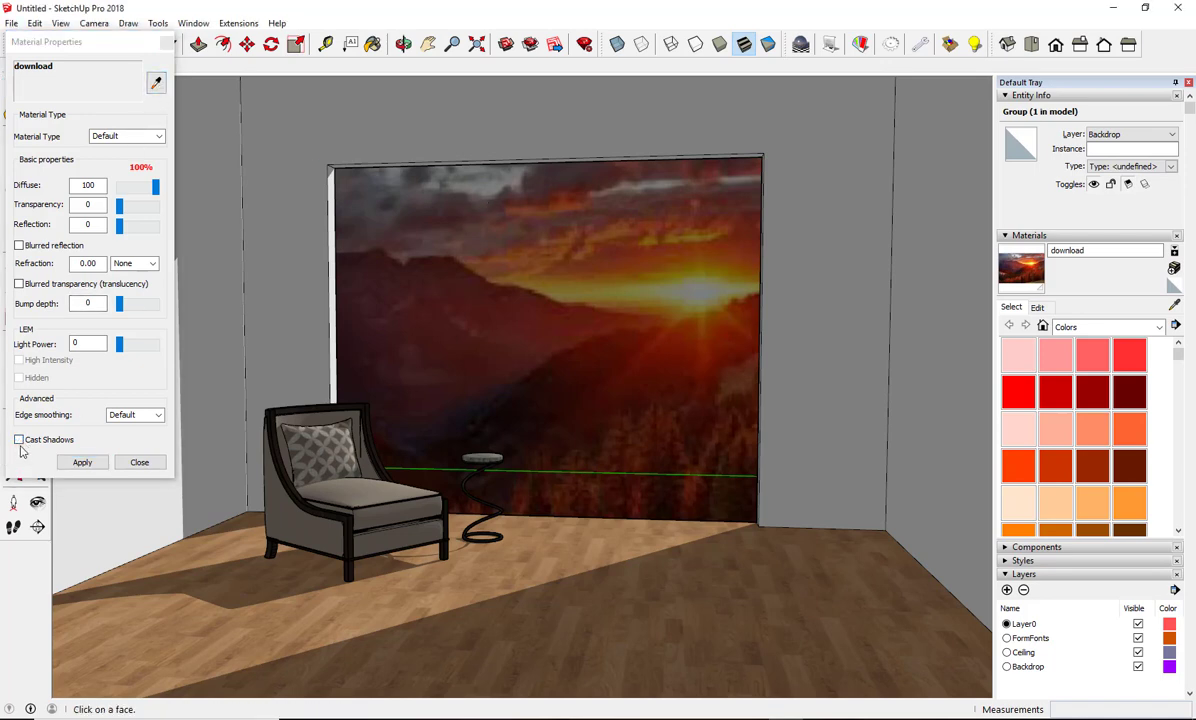
left_click(20, 440)
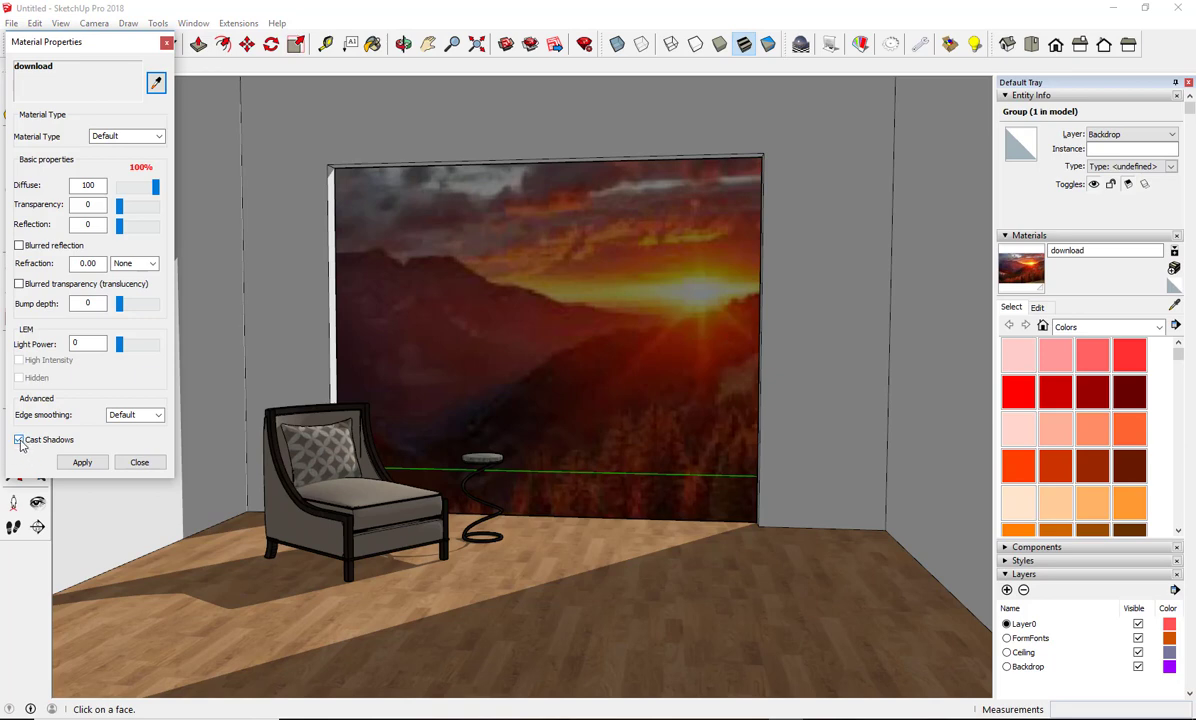
left_click(20, 440)
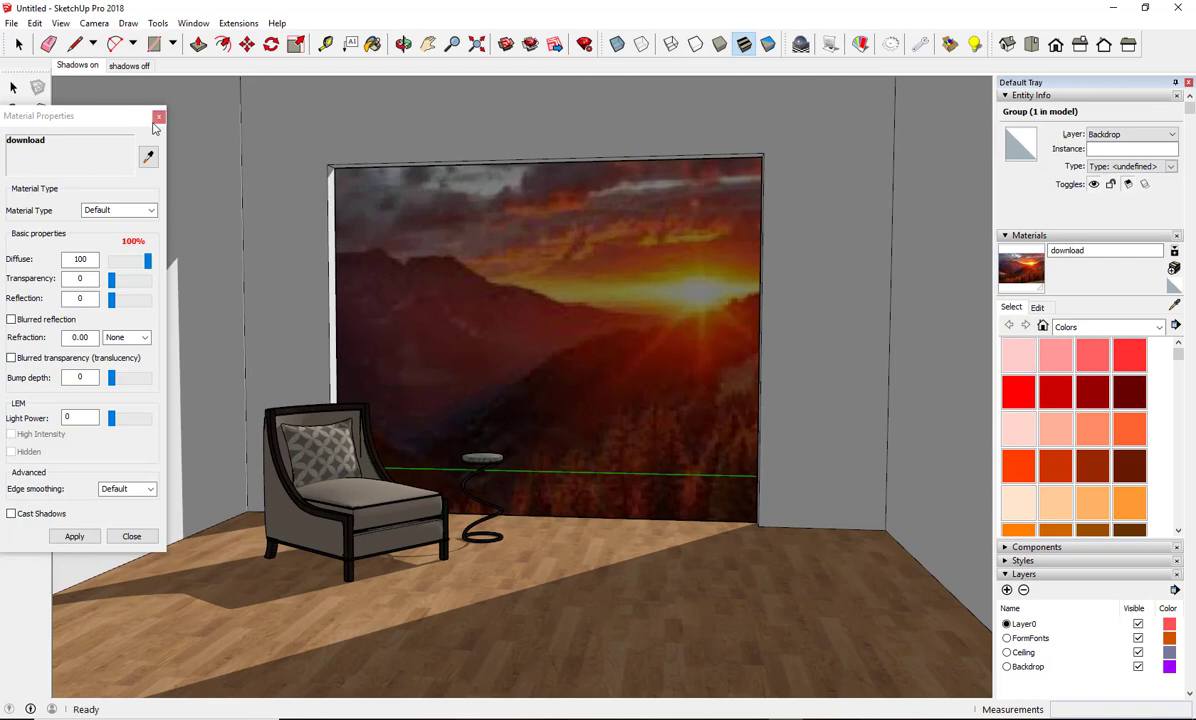
Close Material Properties and render again, showing sunlight falling on the floor past the backdrop
left_click(158, 116)
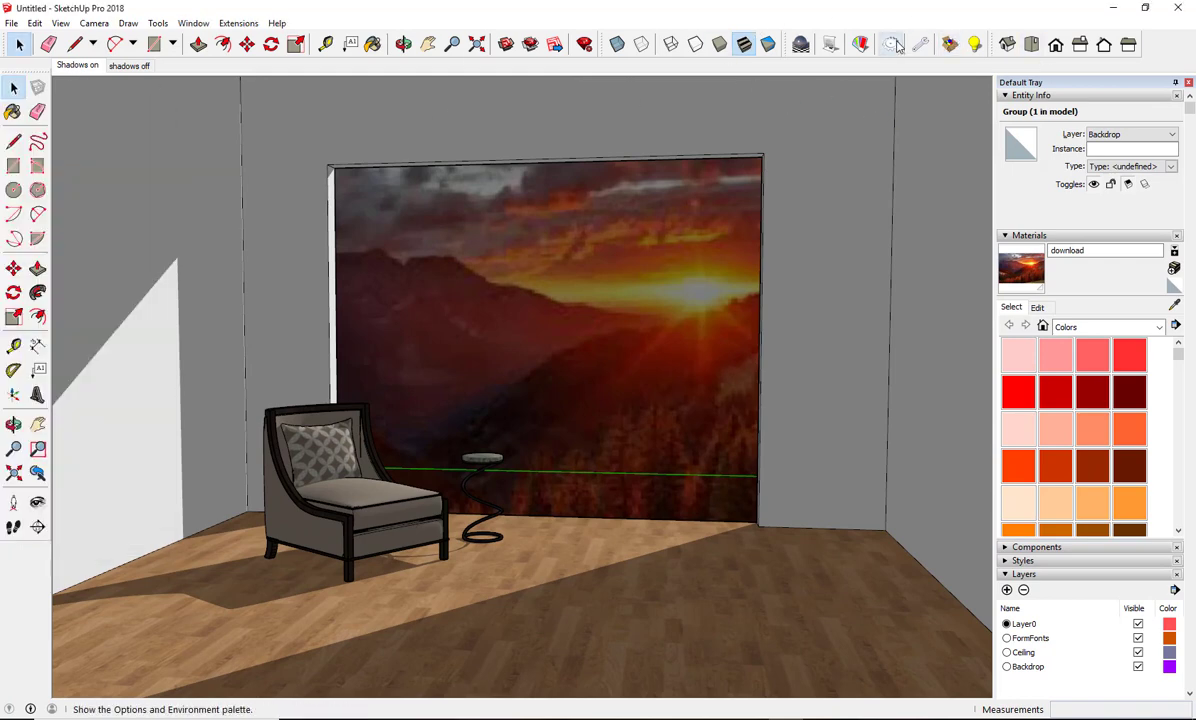
mouse_move(784, 52)
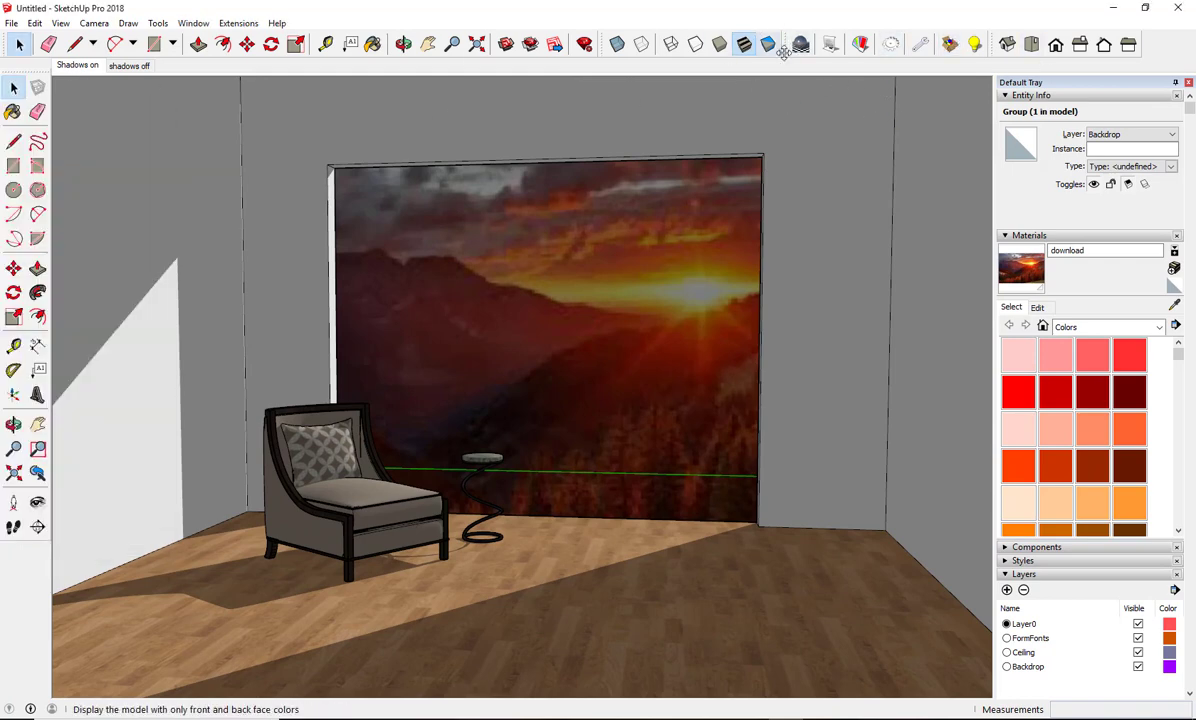
left_click(800, 44)
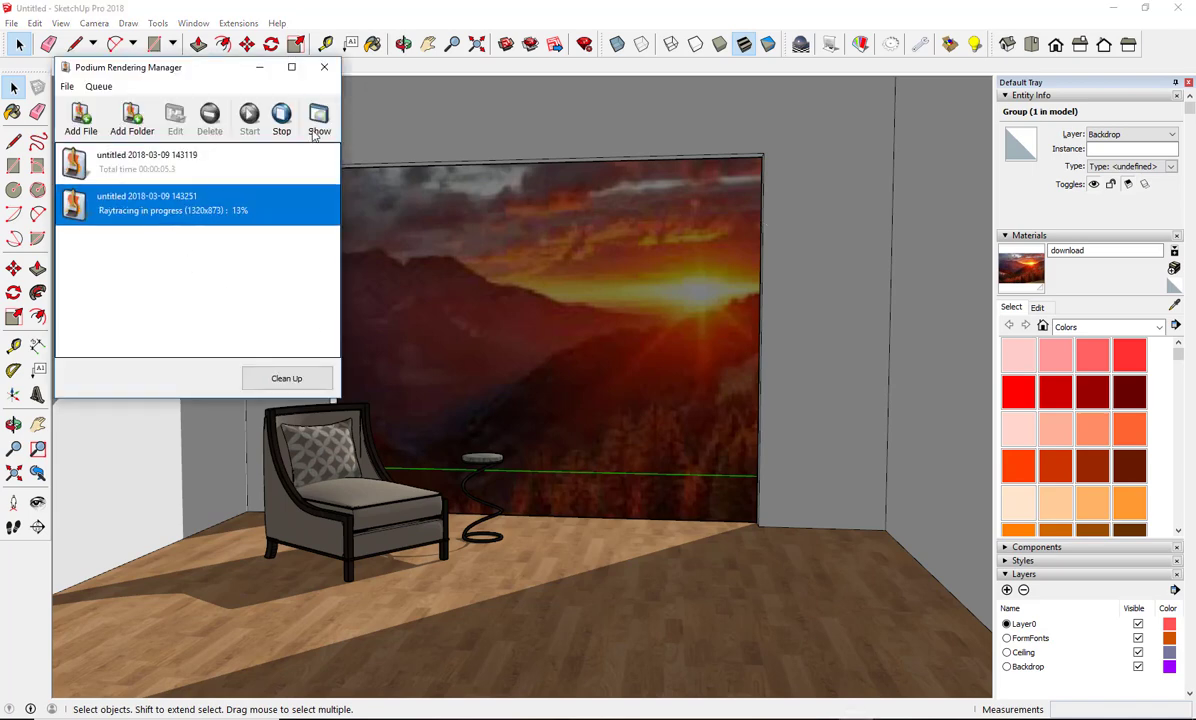
left_click(320, 116)
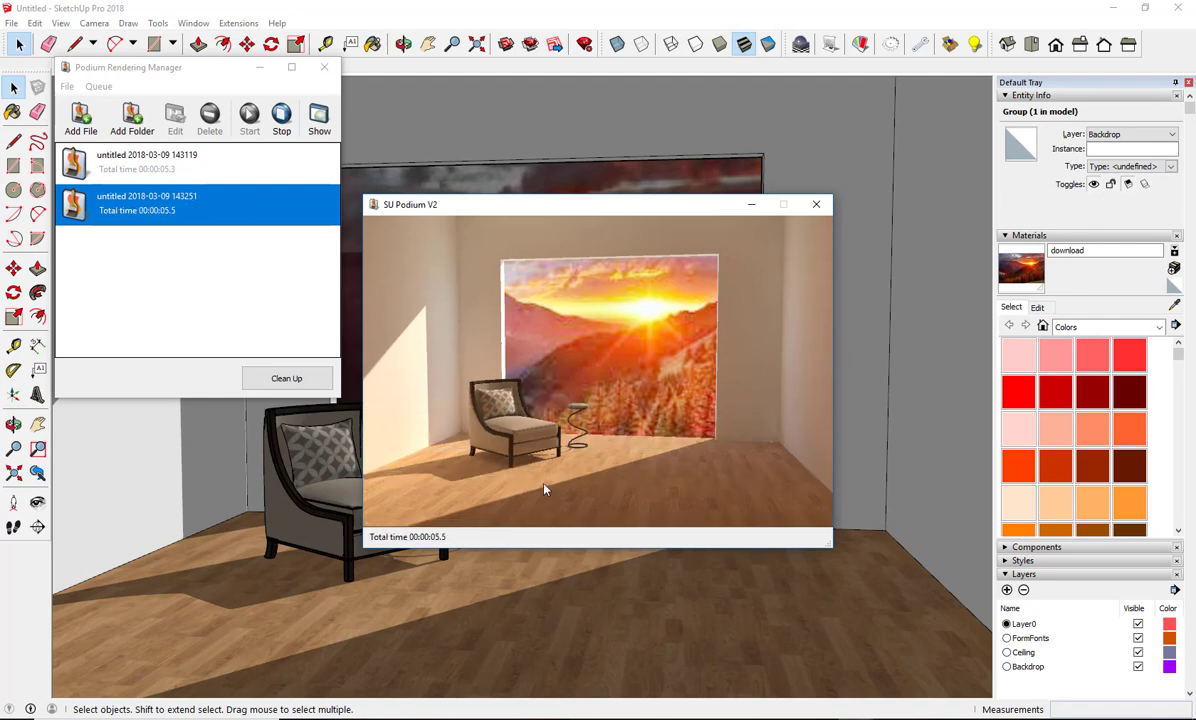
mouse_move(688, 480)
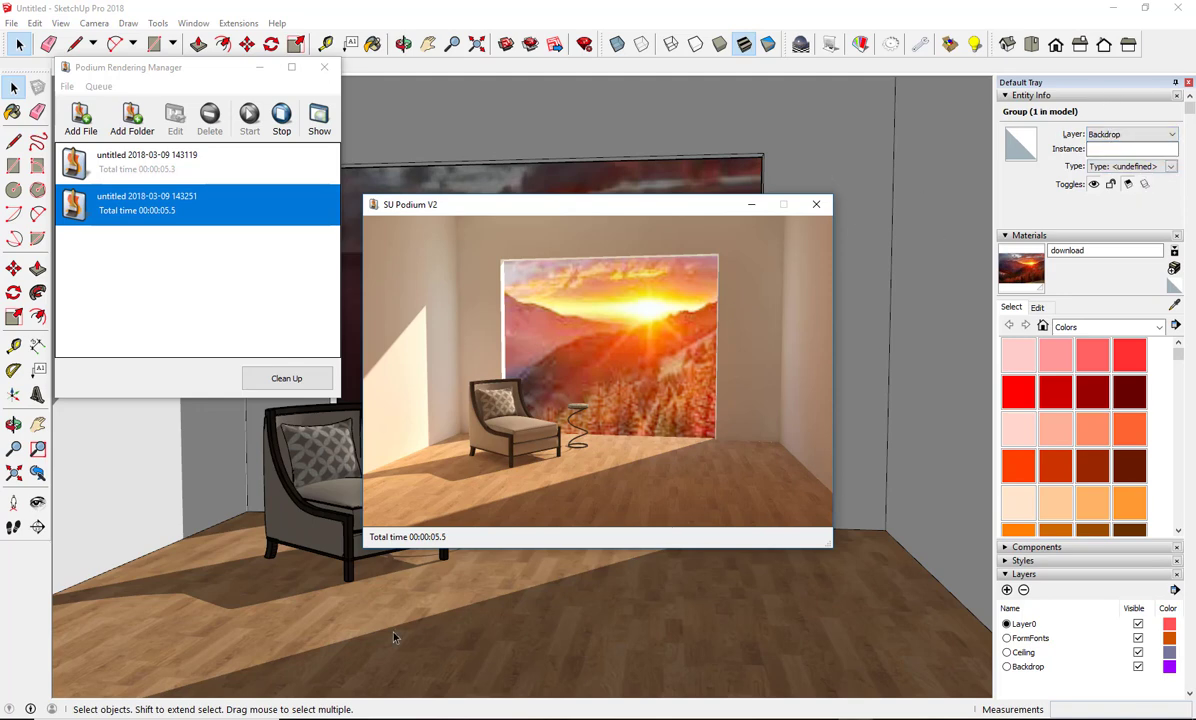
mouse_move(332, 650)
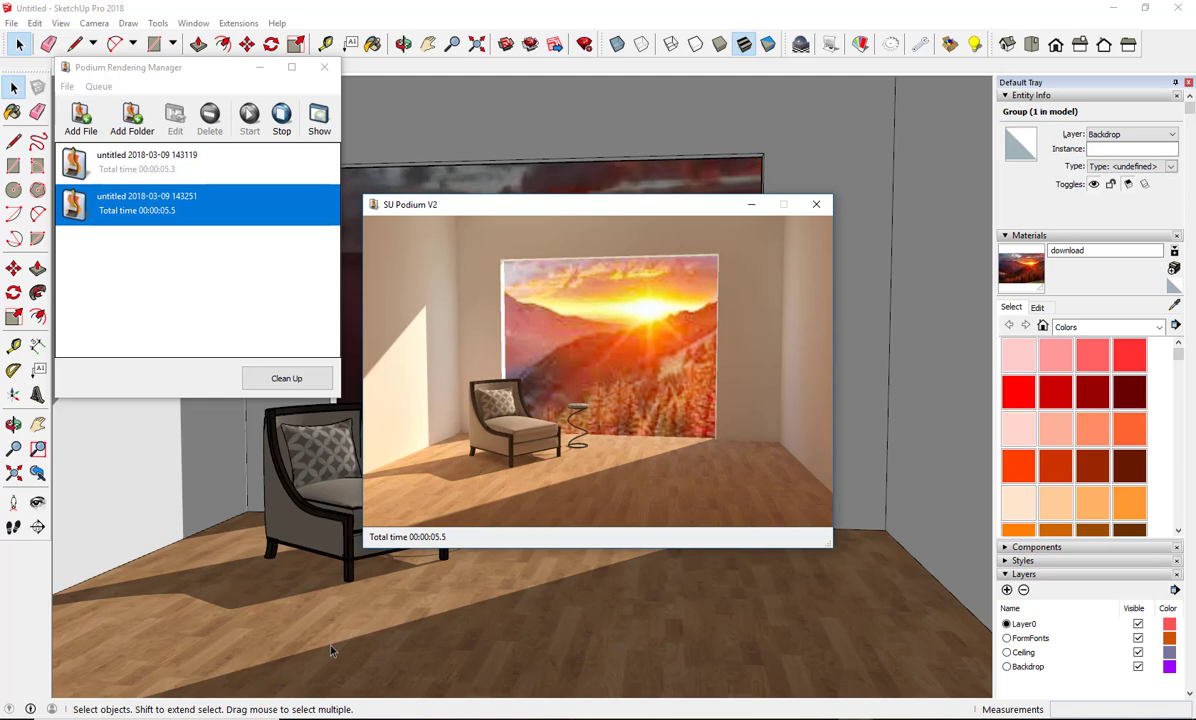
mouse_move(866, 22)
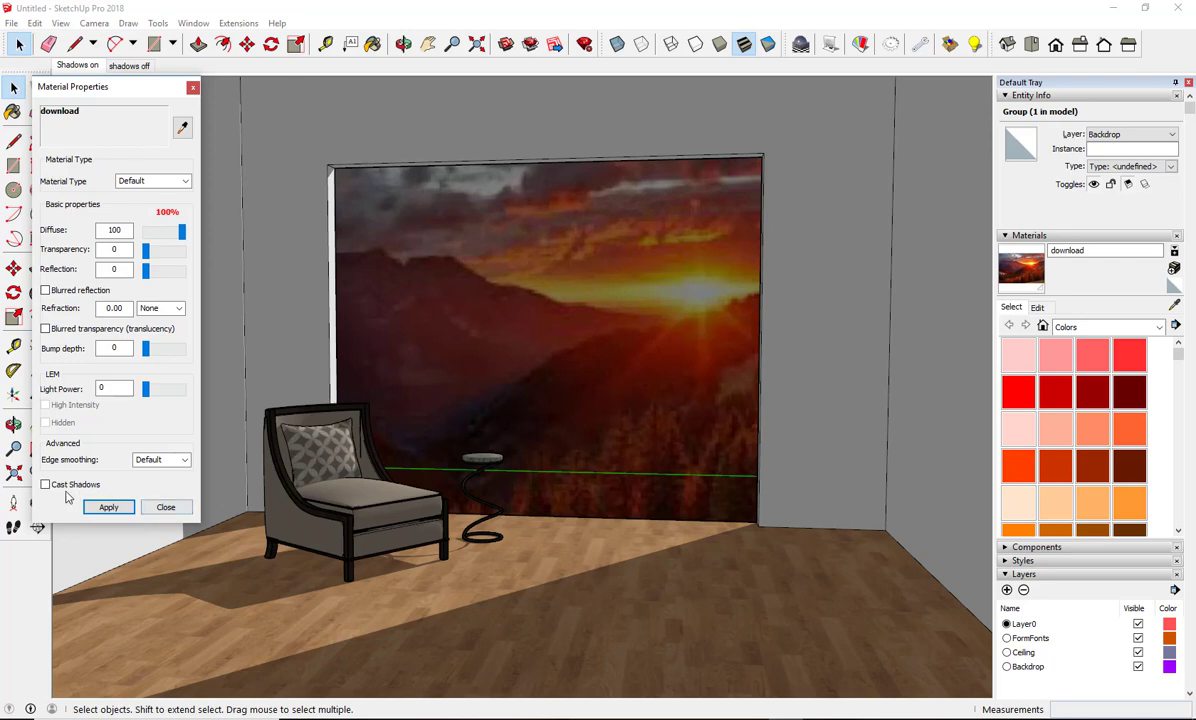
mouse_move(254, 240)
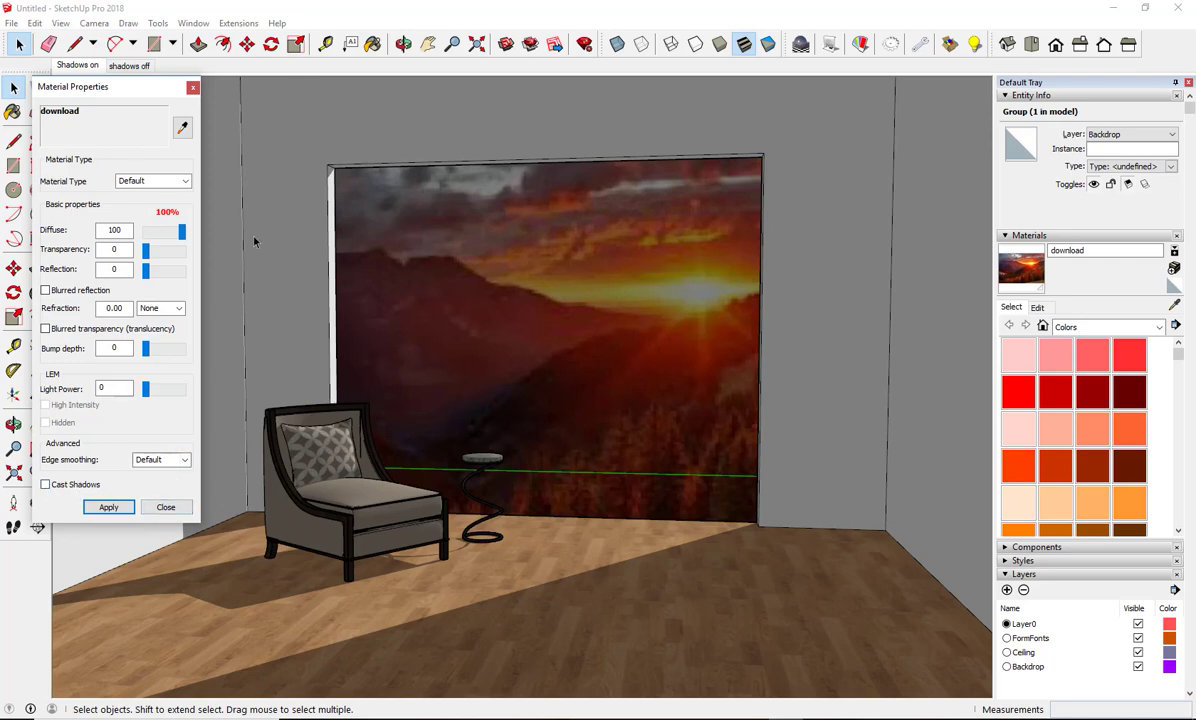
mouse_move(836, 262)
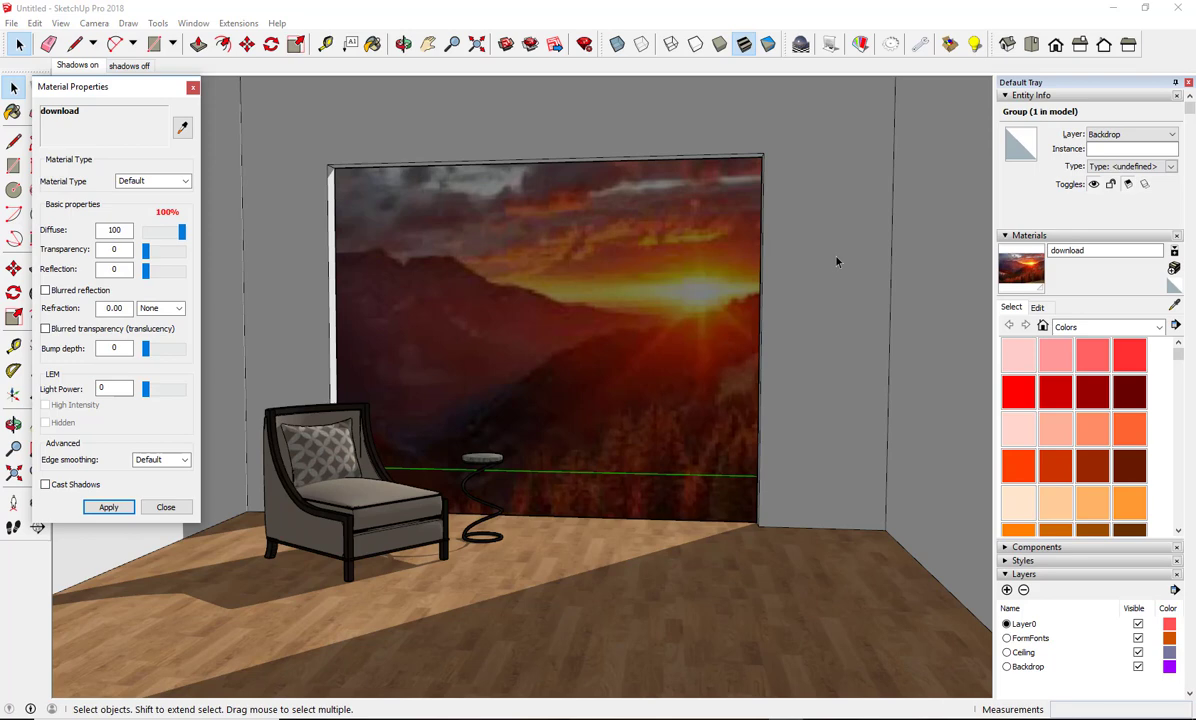